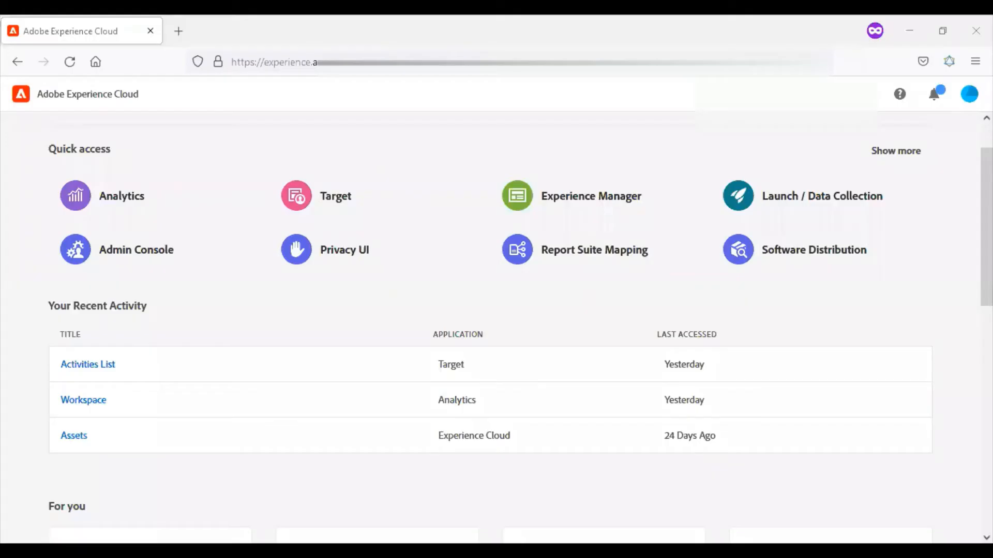
mouse_move(822, 195)
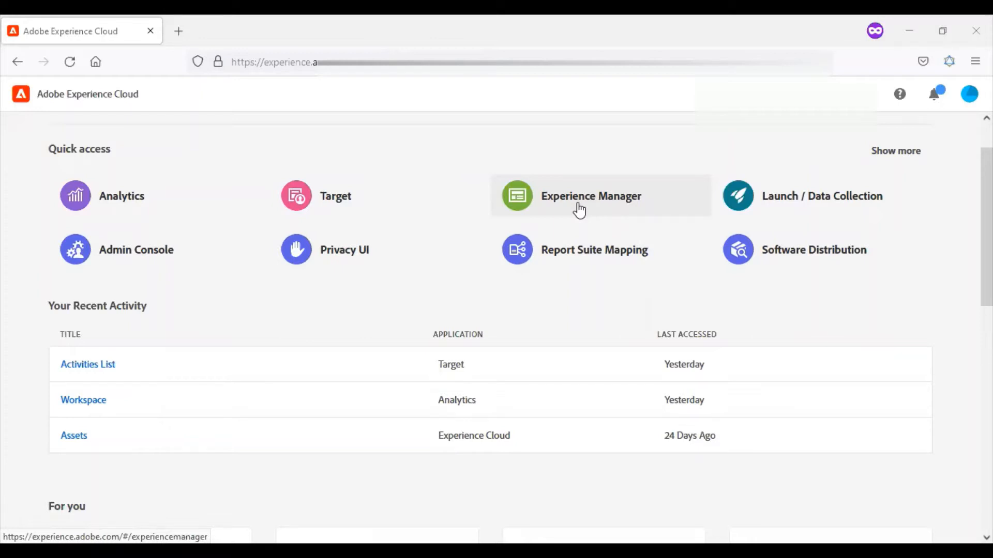
- Open the Experience Manager services and launch Cloud Manager from its card
click(590, 195)
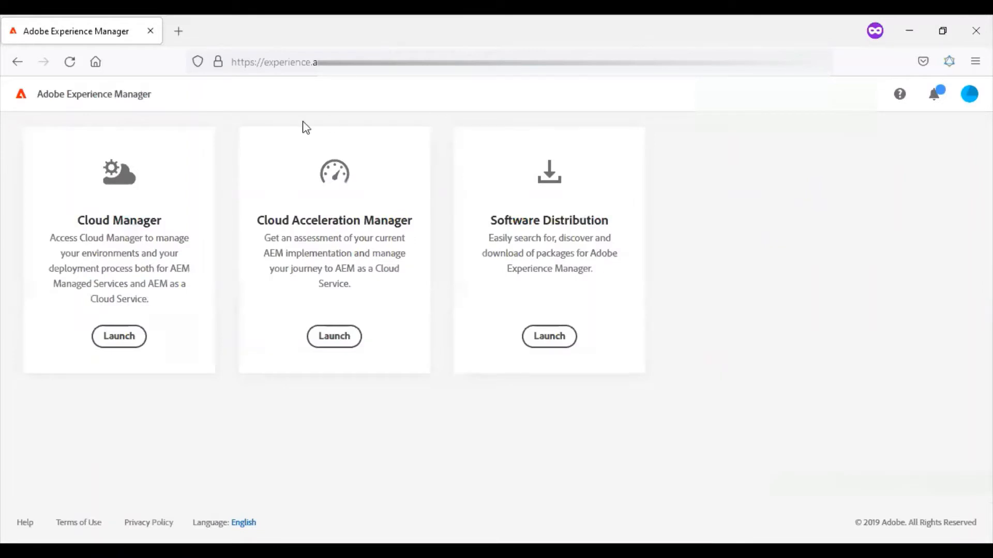
mouse_move(110, 308)
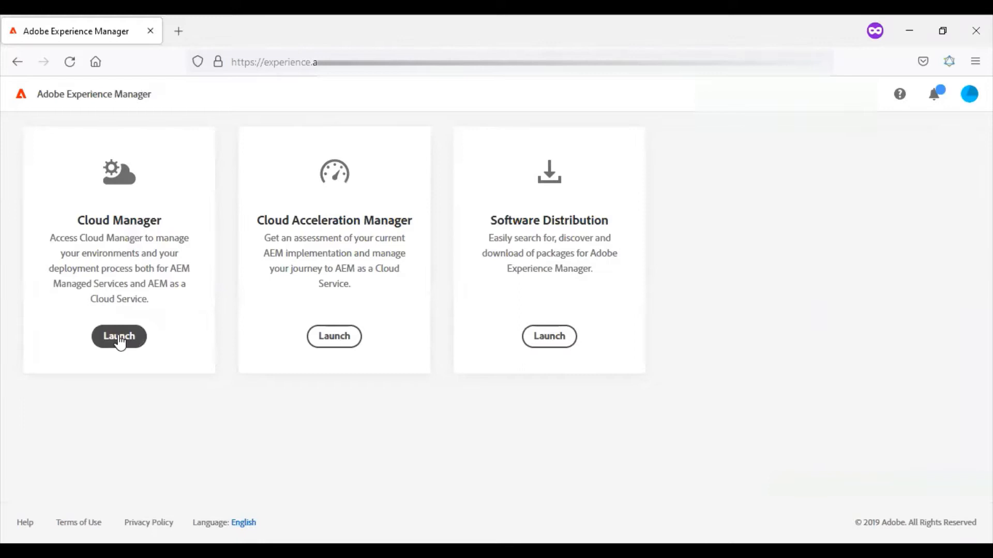
click(119, 336)
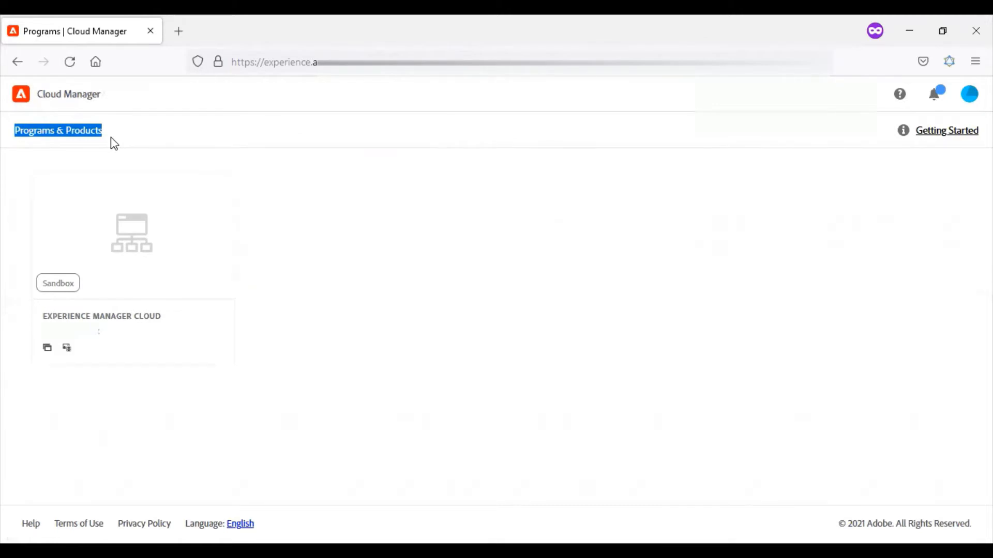
mouse_move(152, 403)
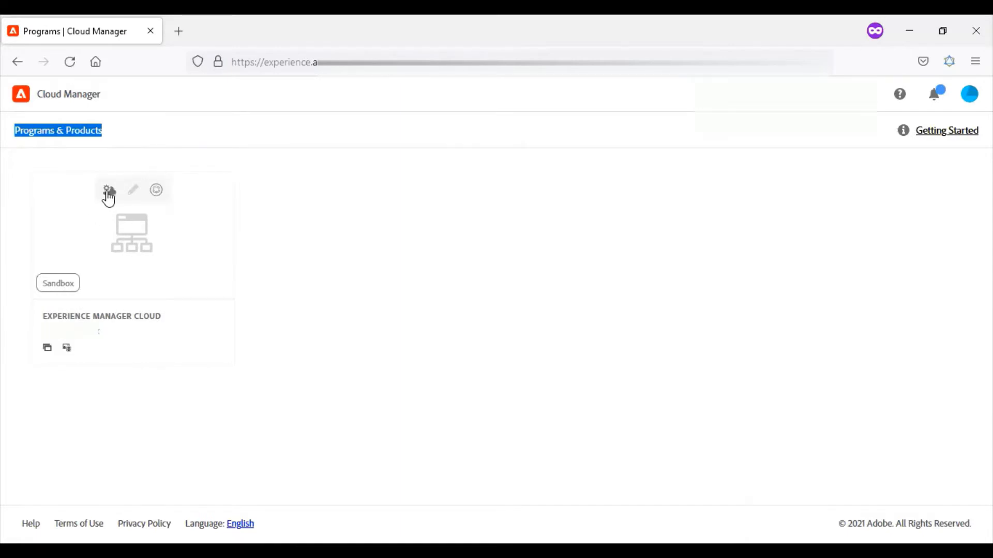
- Open the sandbox program's overview and highlight its Deployment Completed heading
click(108, 191)
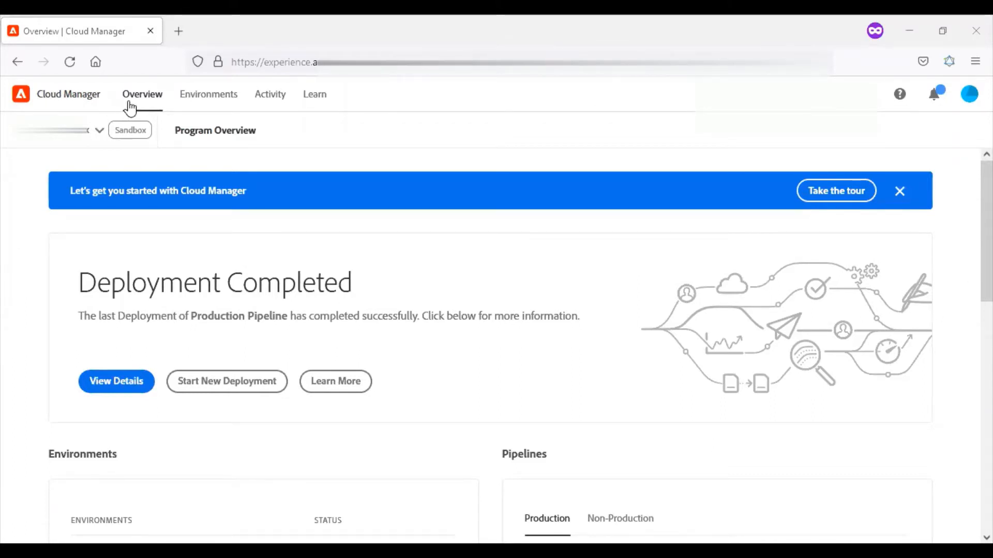
mouse_move(159, 269)
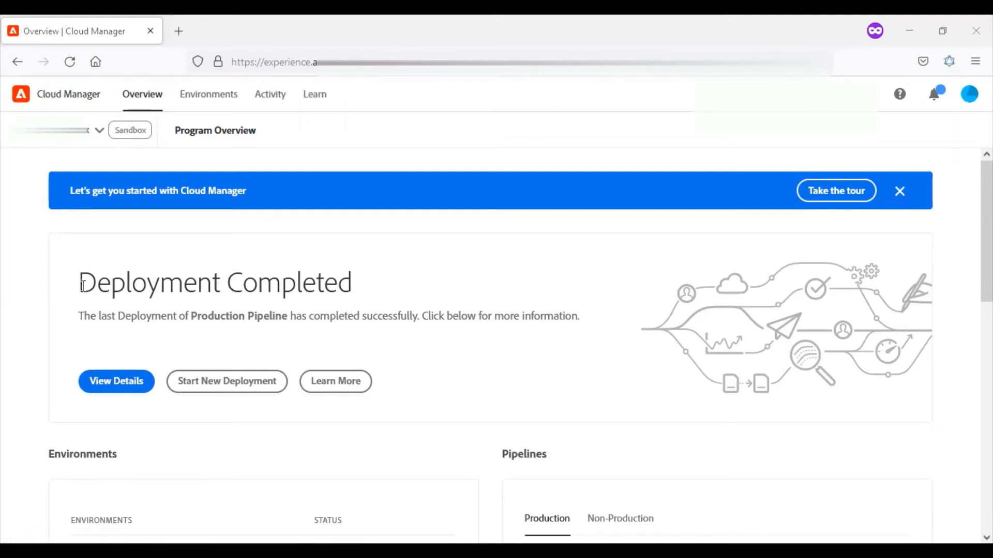
drag(79, 283, 184, 282)
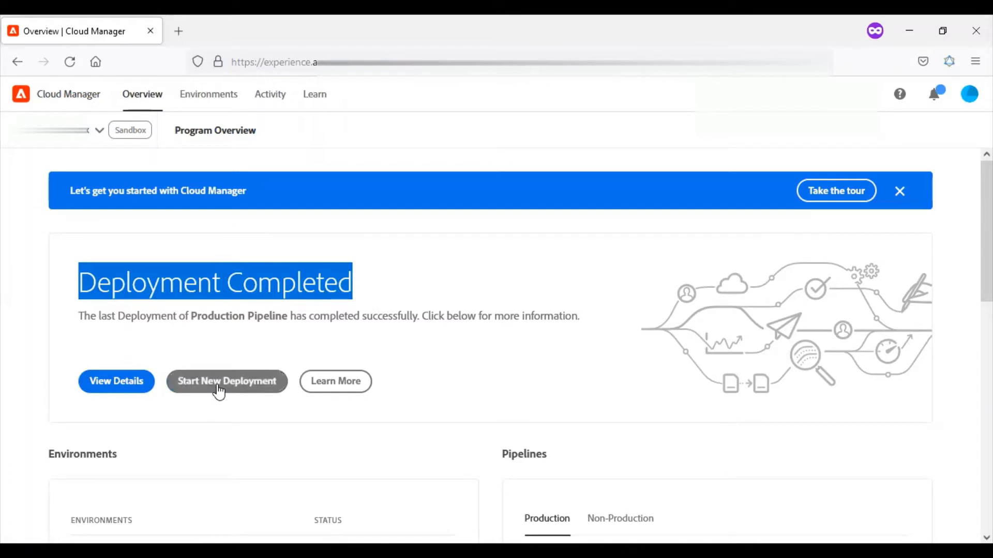
mouse_move(335, 381)
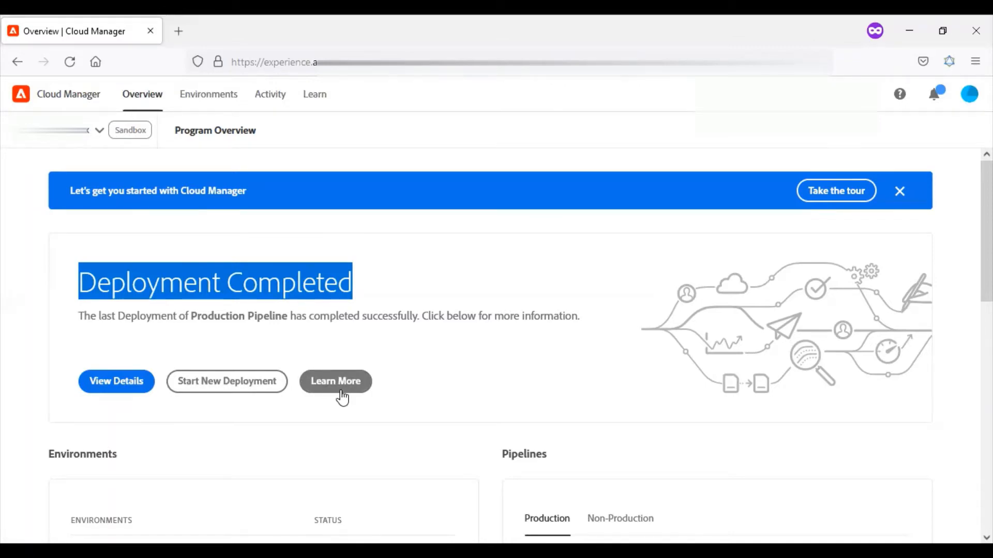
- Bring Environments into view, highlight Update Available, and list the first environment's actions
scroll(down, 3)
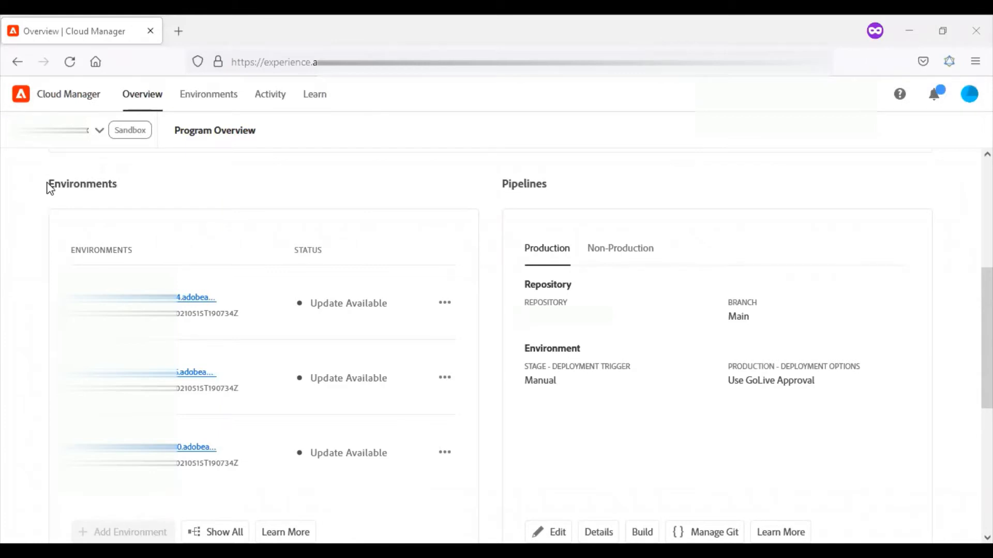
mouse_move(282, 293)
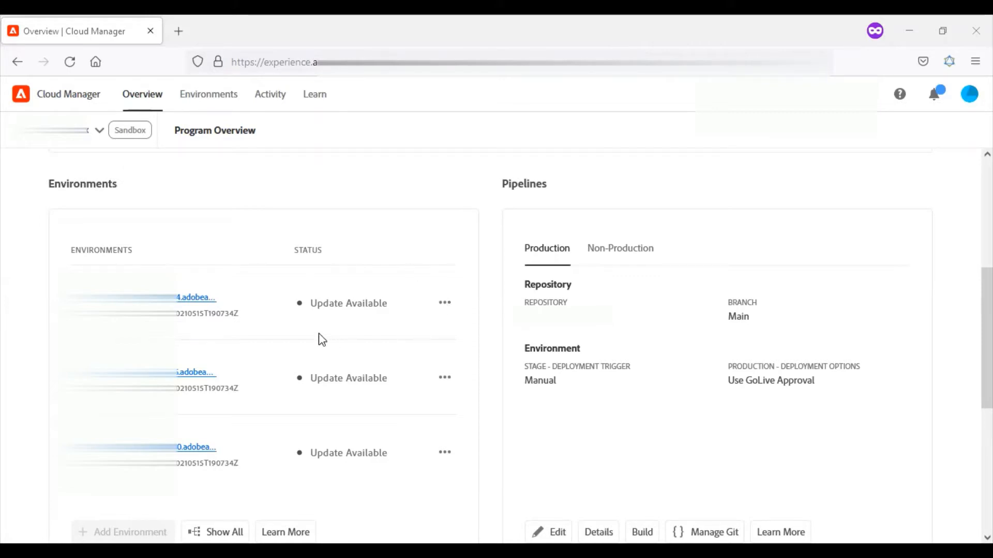
mouse_move(282, 407)
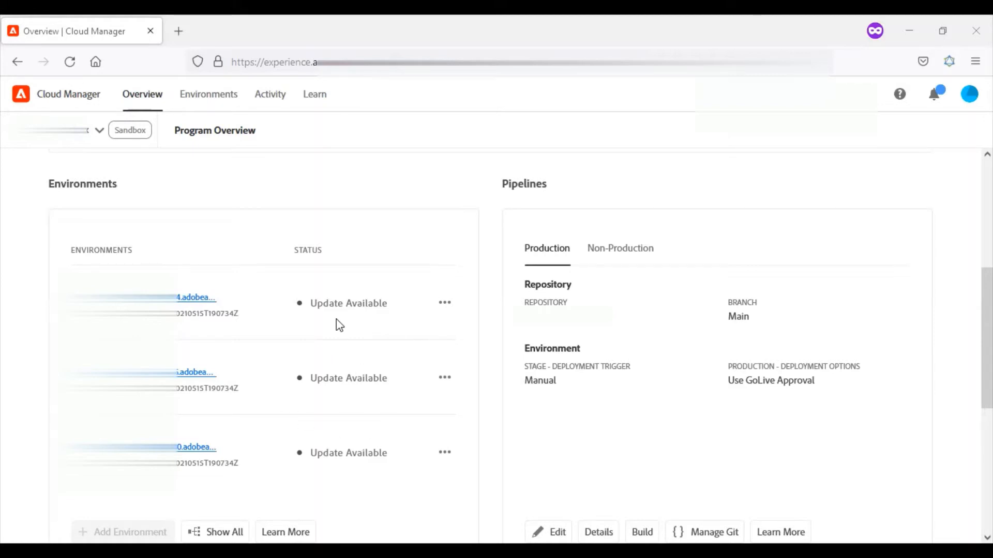
mouse_move(320, 307)
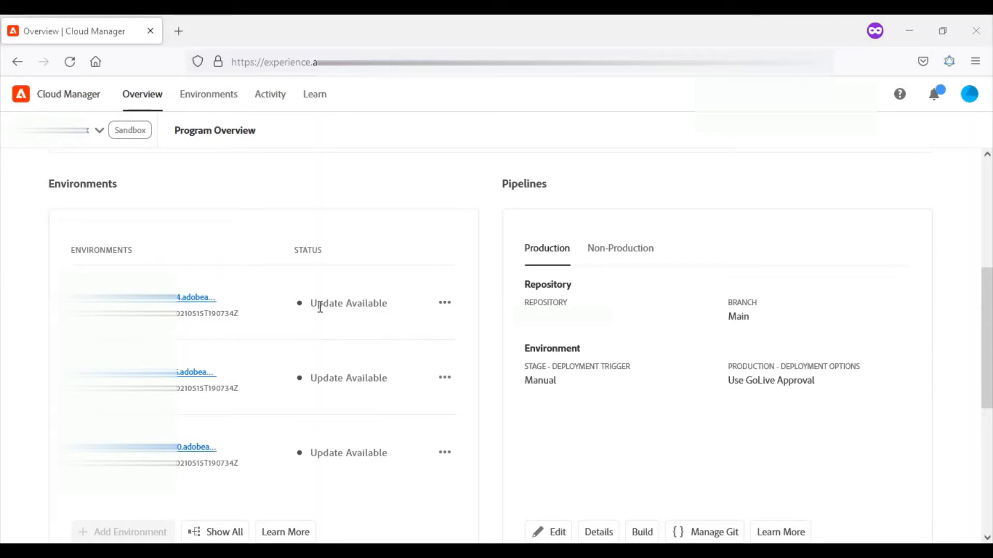
double_click(307, 251)
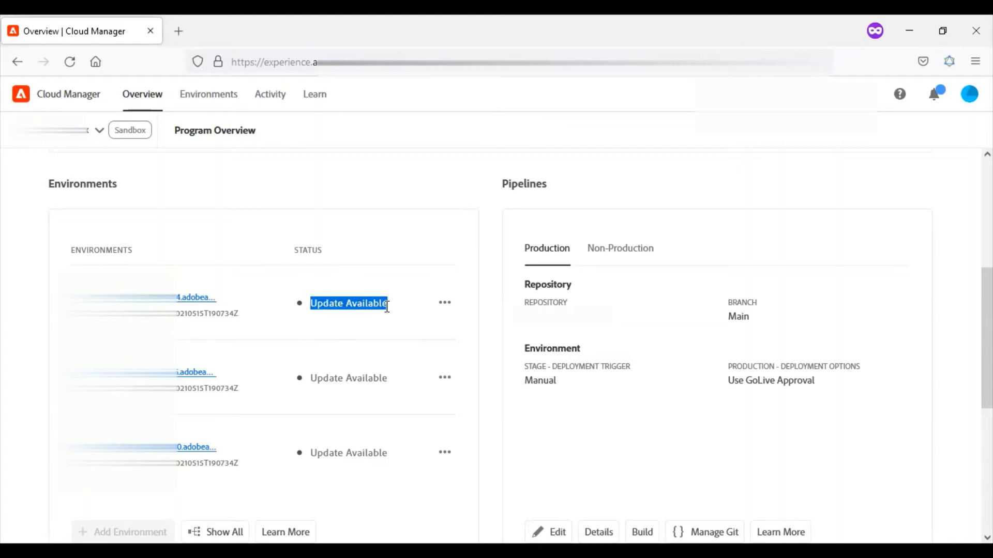
mouse_move(444, 308)
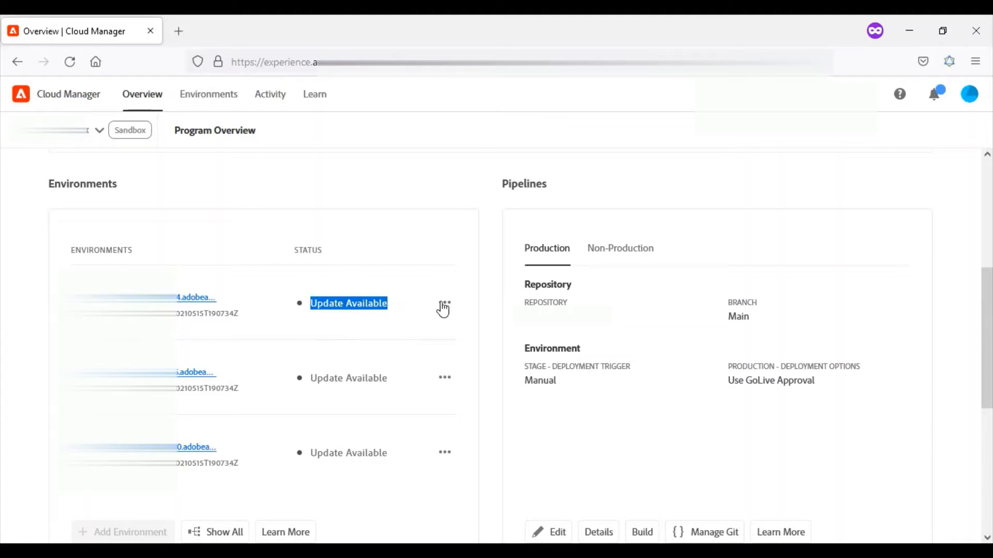
click(443, 304)
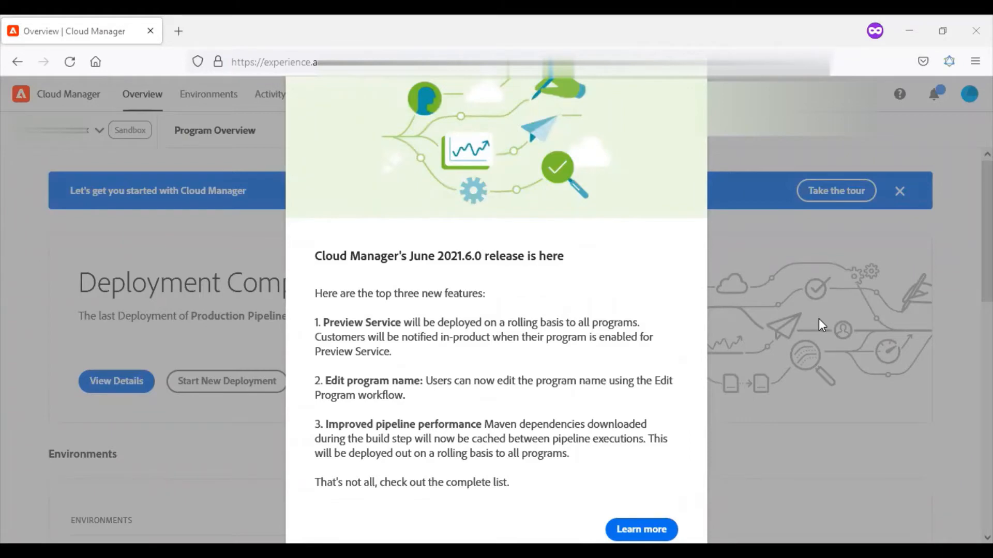
mouse_move(815, 334)
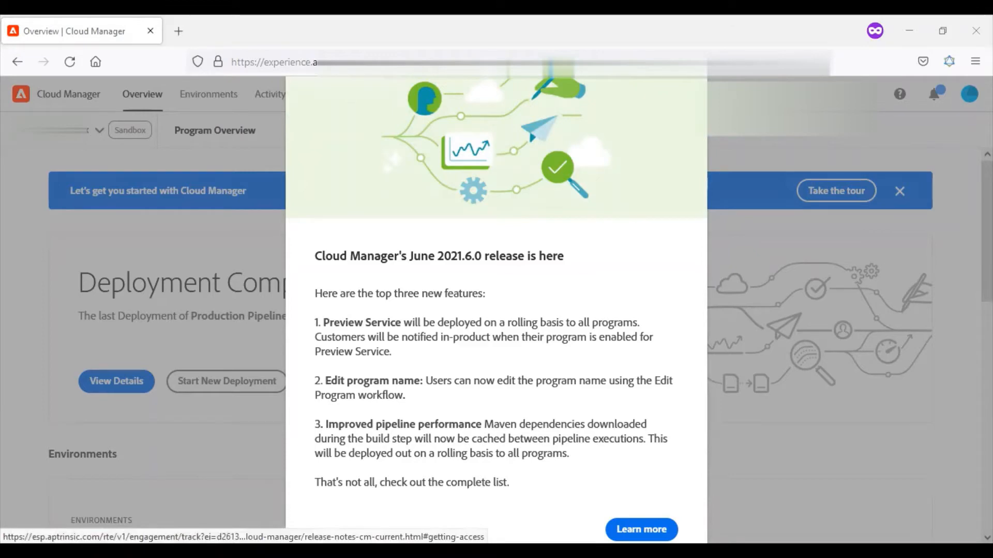
- Read through the full Cloud Manager 2021.6.0 release notes in a new tab
click(641, 529)
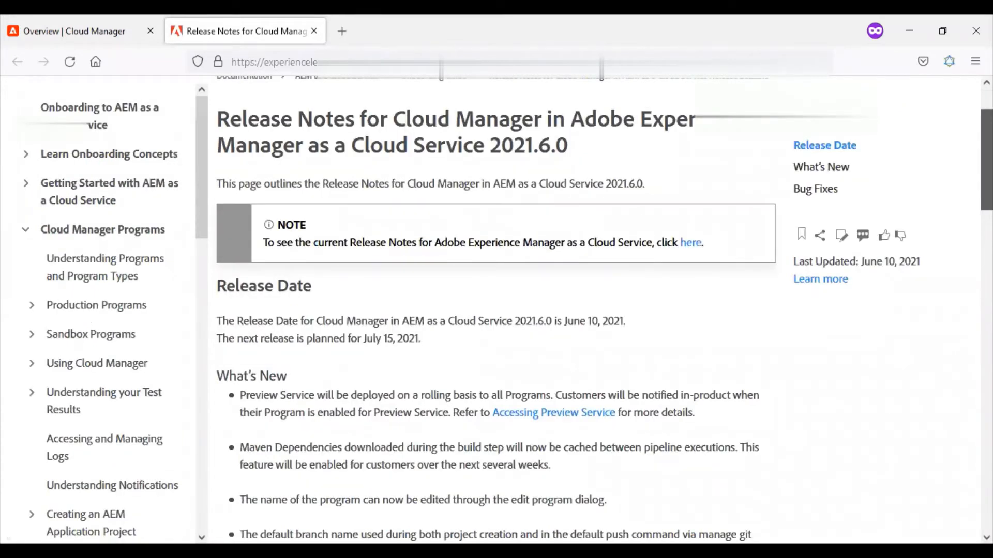
scroll(down, 3)
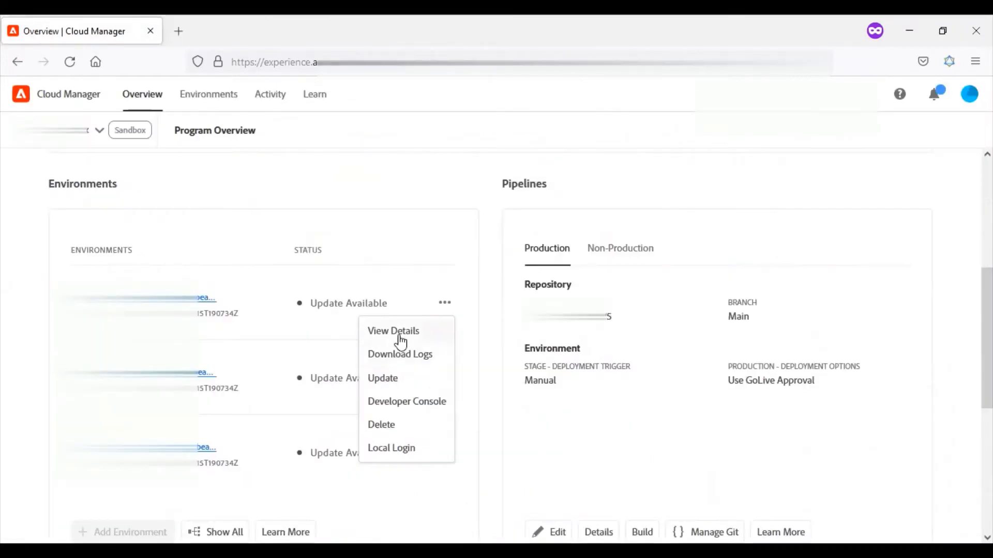
click(393, 330)
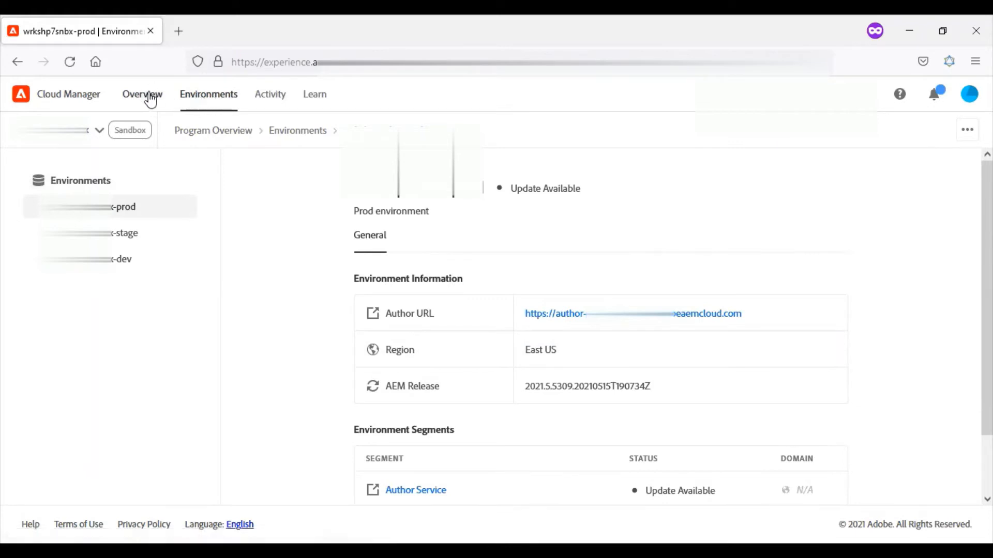
mouse_move(163, 97)
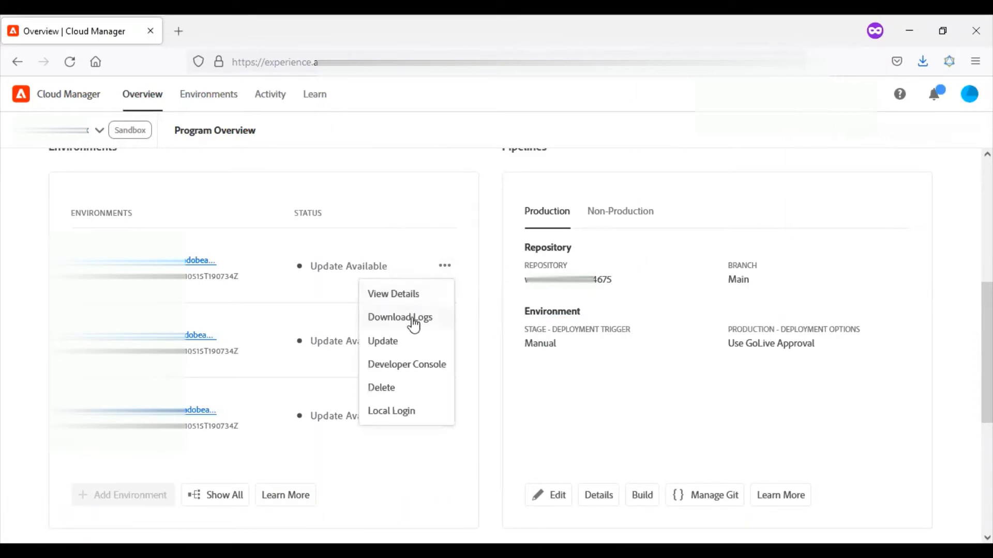
- Download the production environment's author aemaccess log for June 10, 2021
click(399, 317)
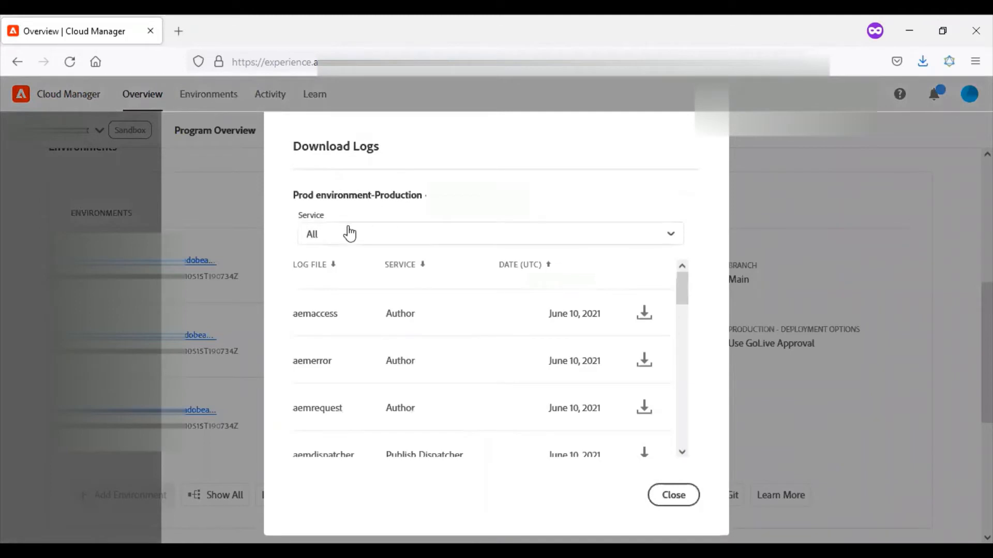
click(488, 234)
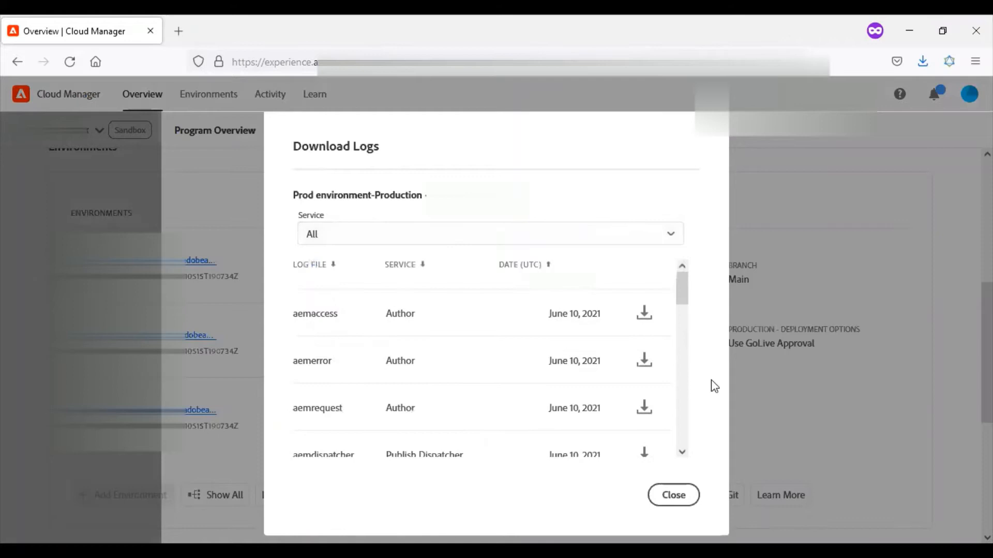
mouse_move(354, 321)
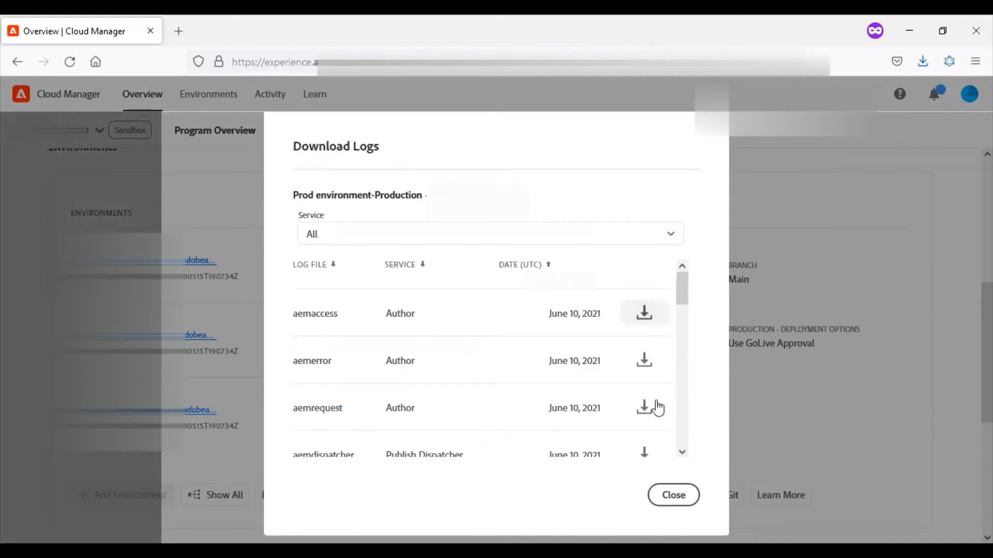
click(643, 408)
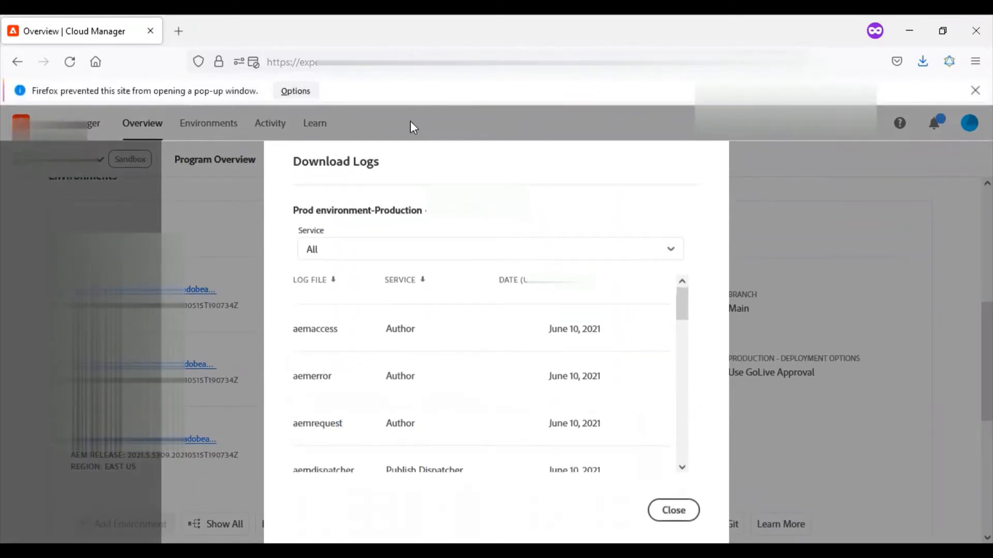
click(315, 329)
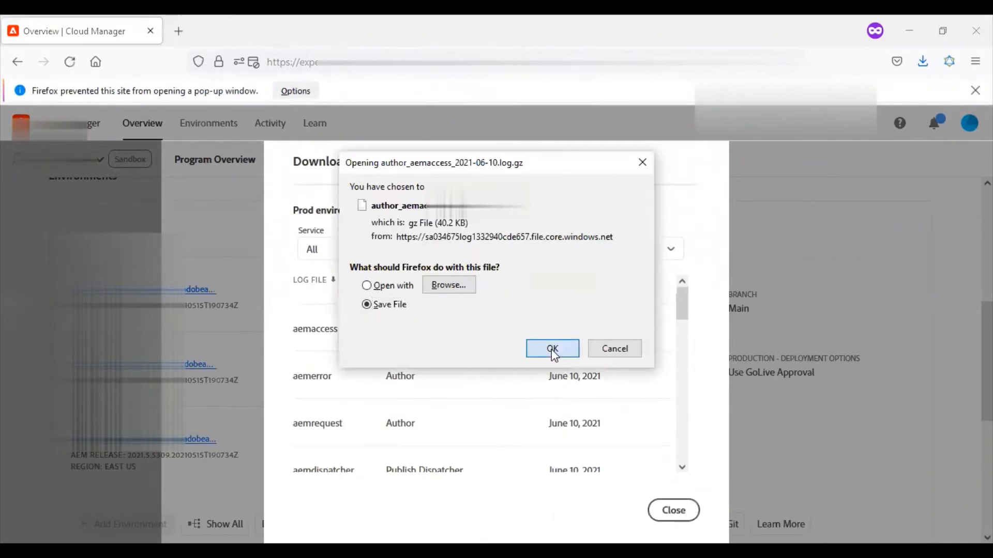
click(552, 349)
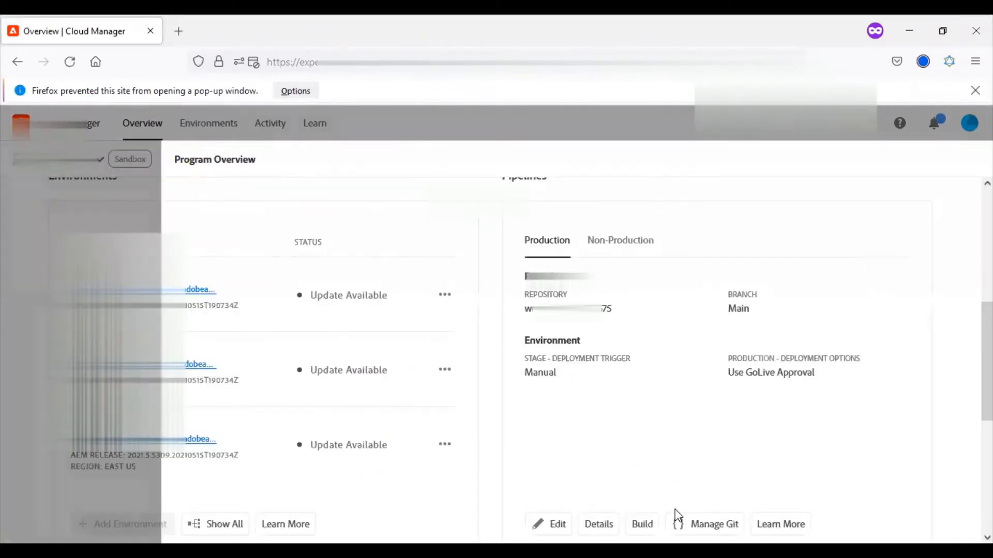
click(445, 294)
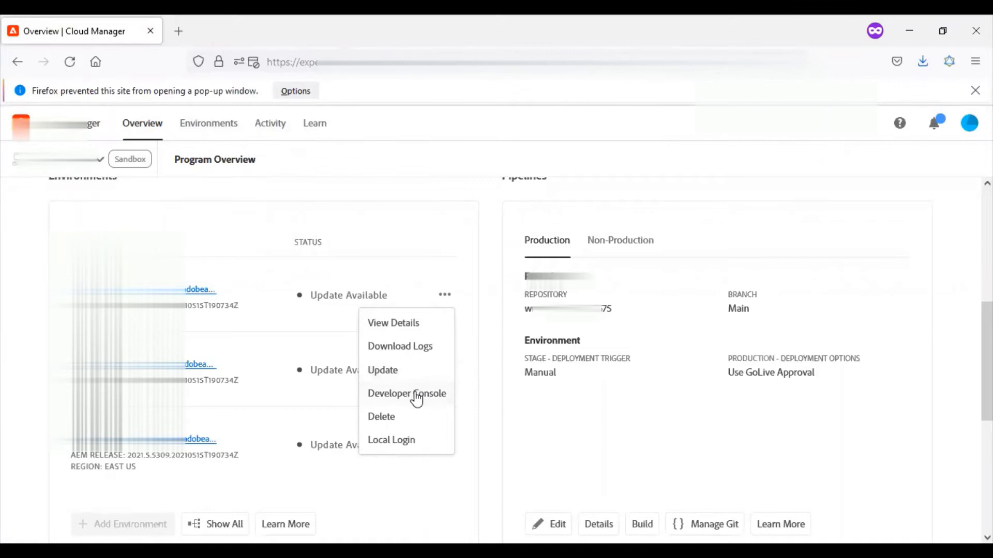
- Fetch a JSON bundles status dump from the Developer Console, showing 572 active bundles
click(406, 393)
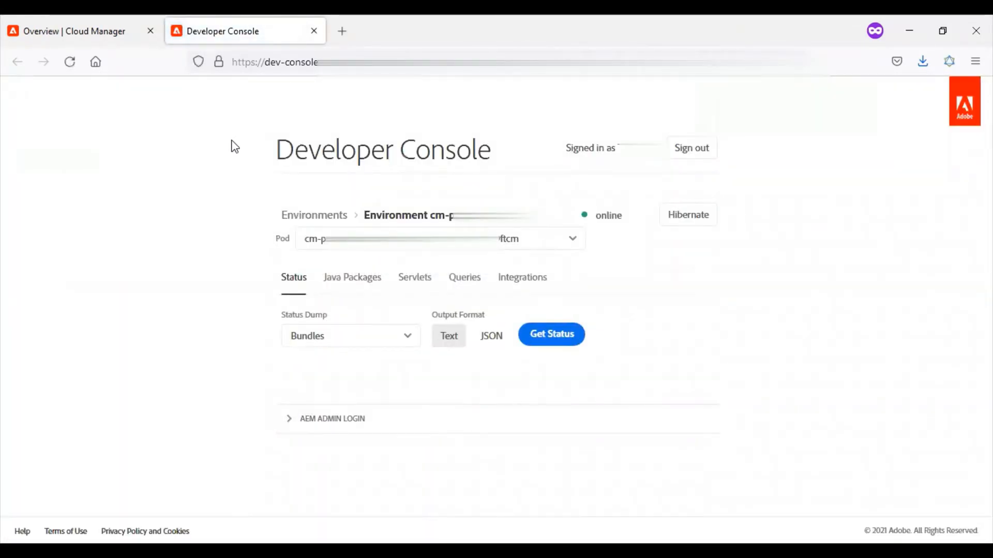
mouse_move(243, 232)
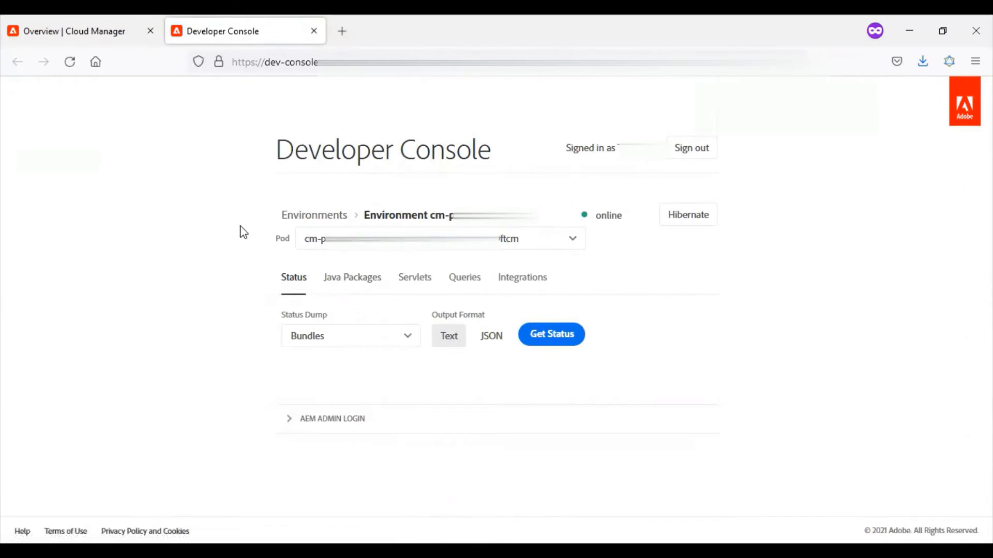
mouse_move(273, 176)
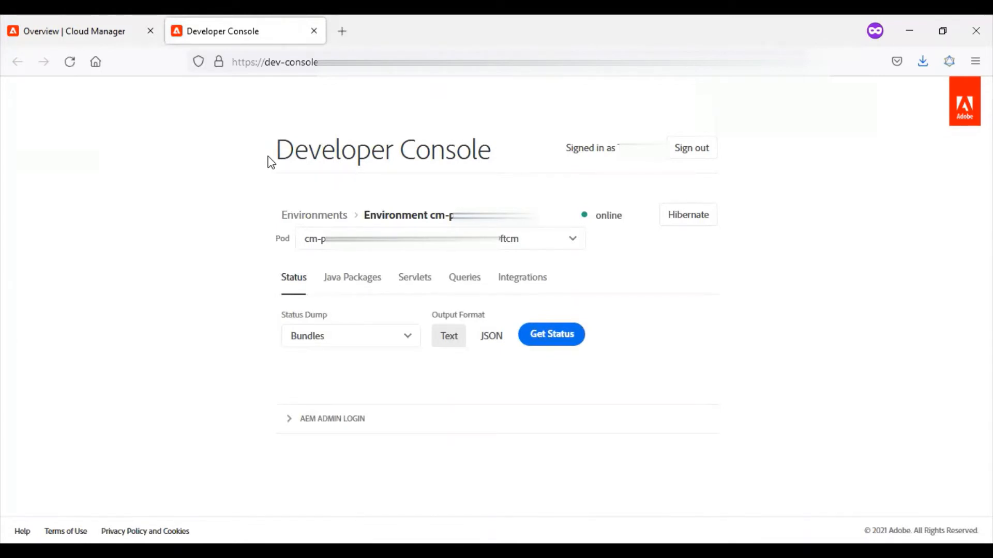
mouse_move(275, 154)
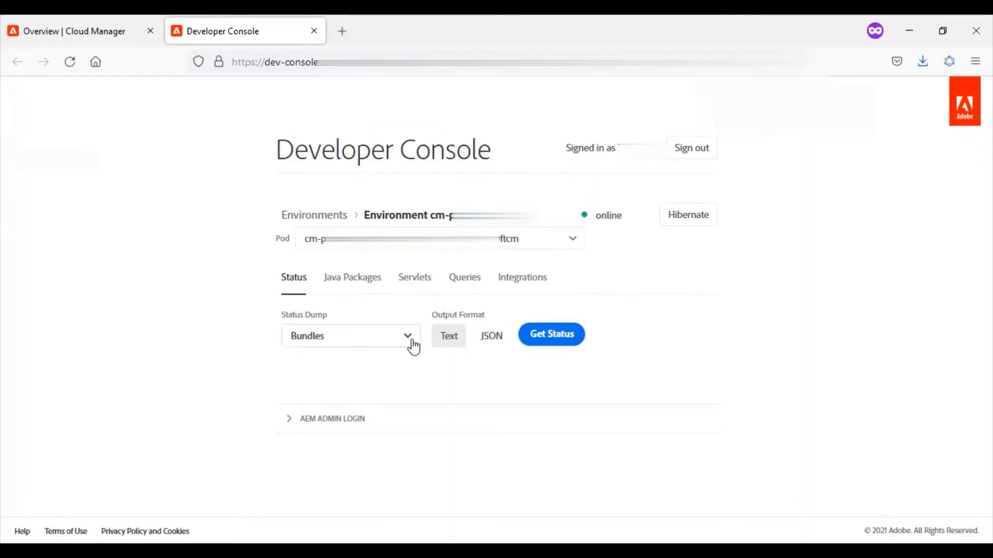
click(350, 335)
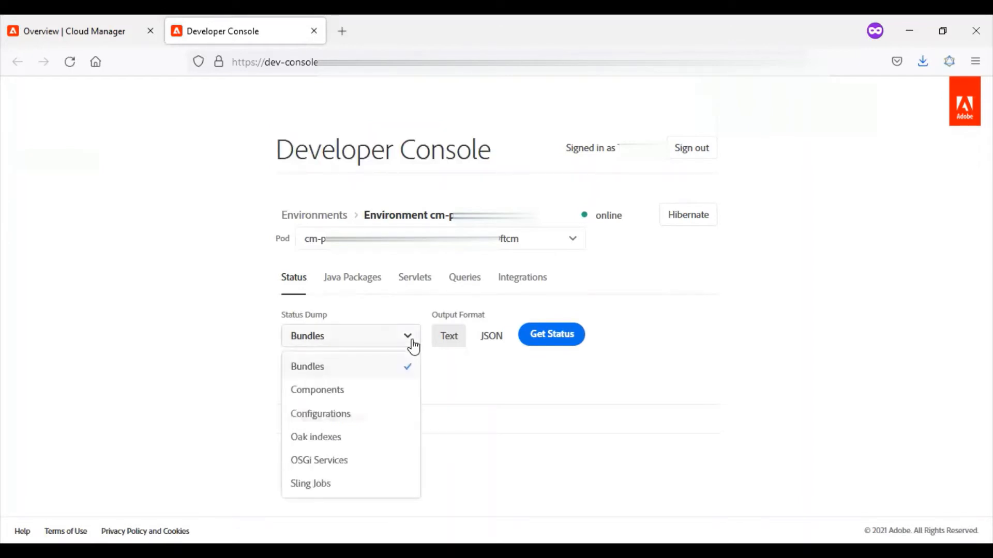
mouse_move(359, 425)
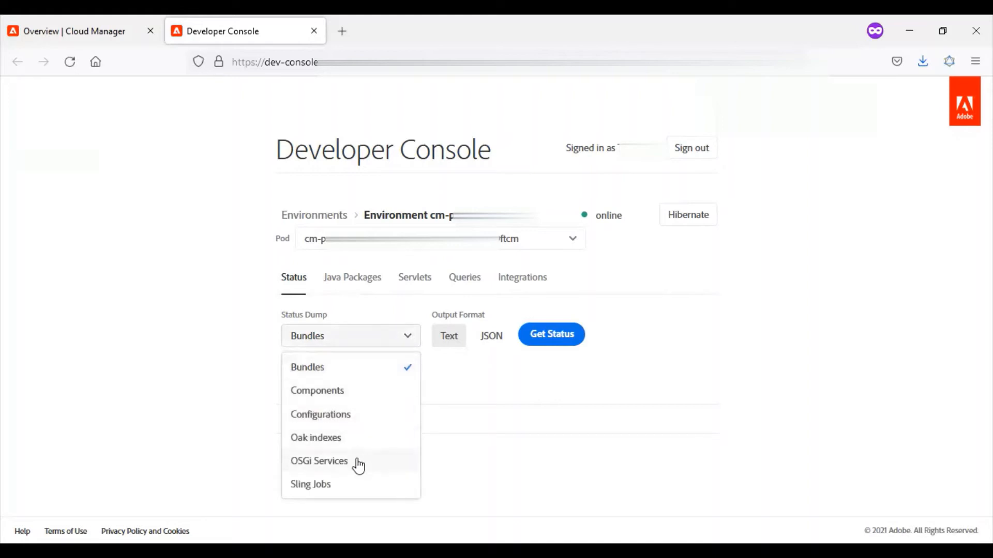
click(350, 335)
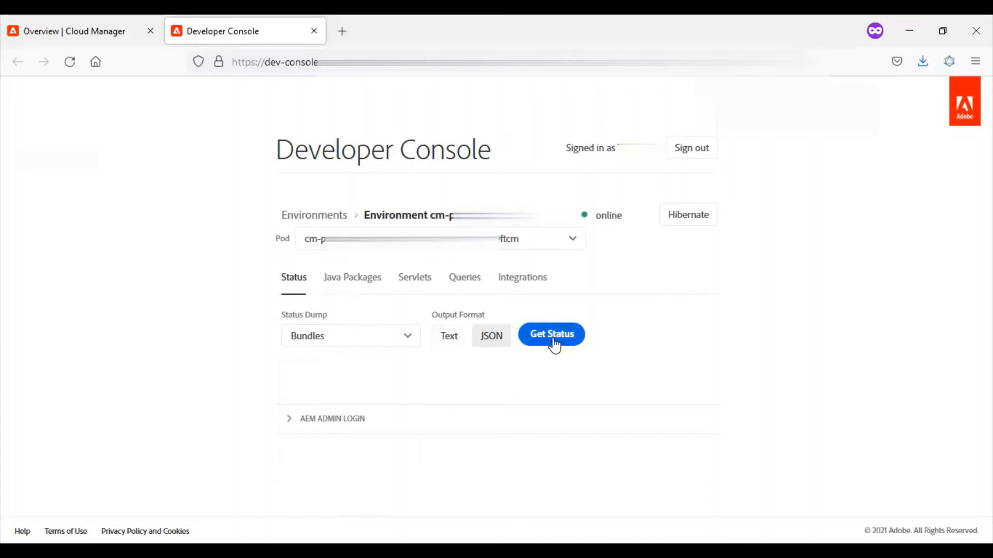
click(550, 333)
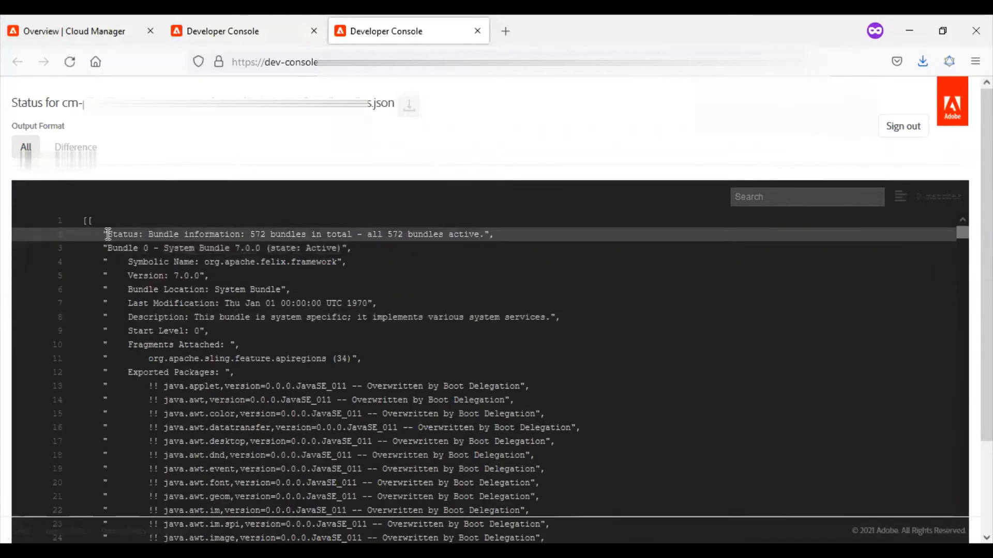
- Return from the Developer Console to the Cloud Manager program overview tab
drag(108, 235, 345, 262)
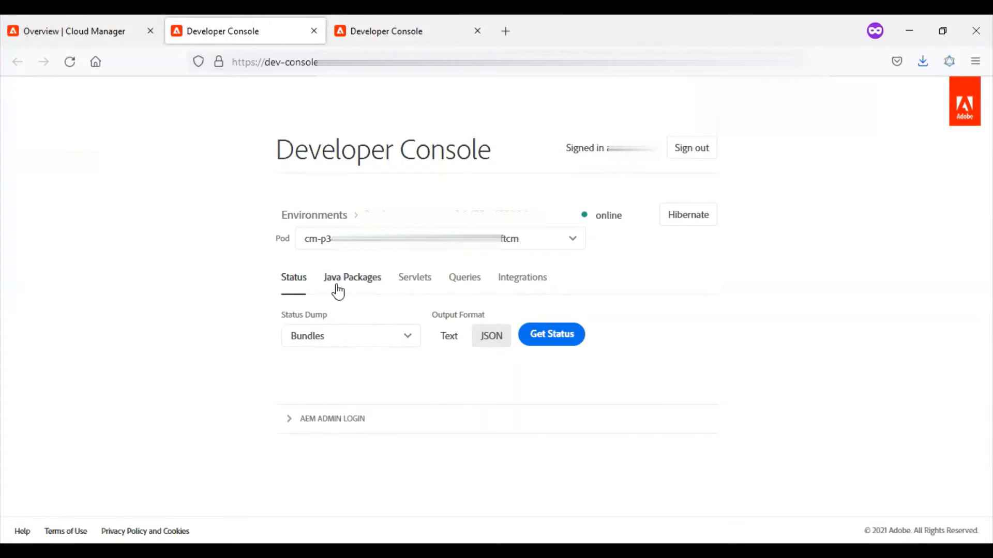
click(73, 30)
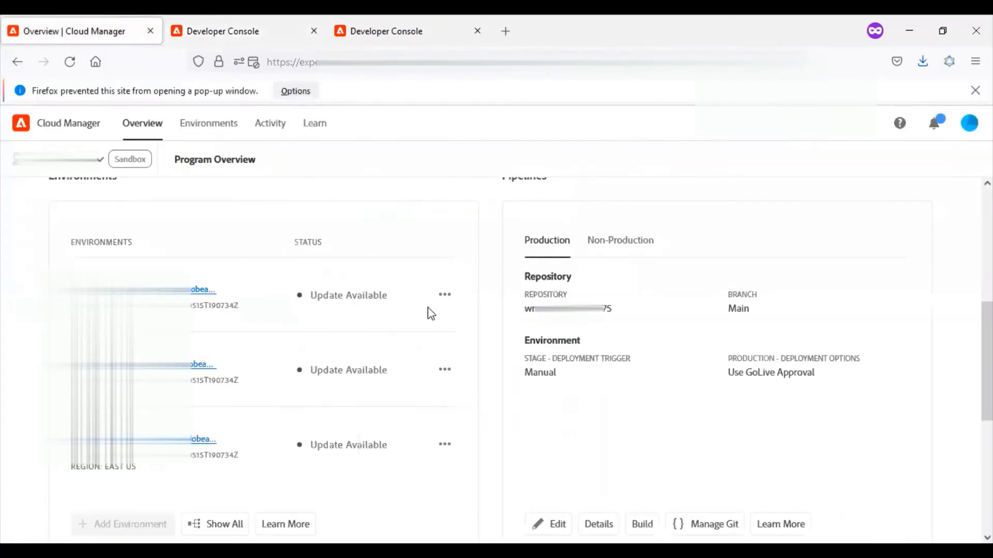
- Start deleting the first environment, raising the Production and Stage deletion warning
click(444, 294)
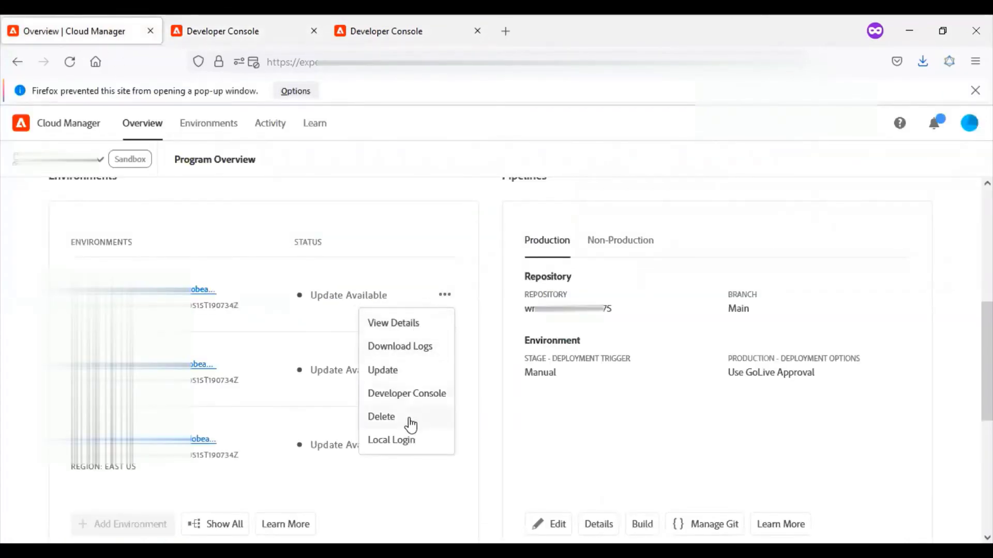
click(381, 416)
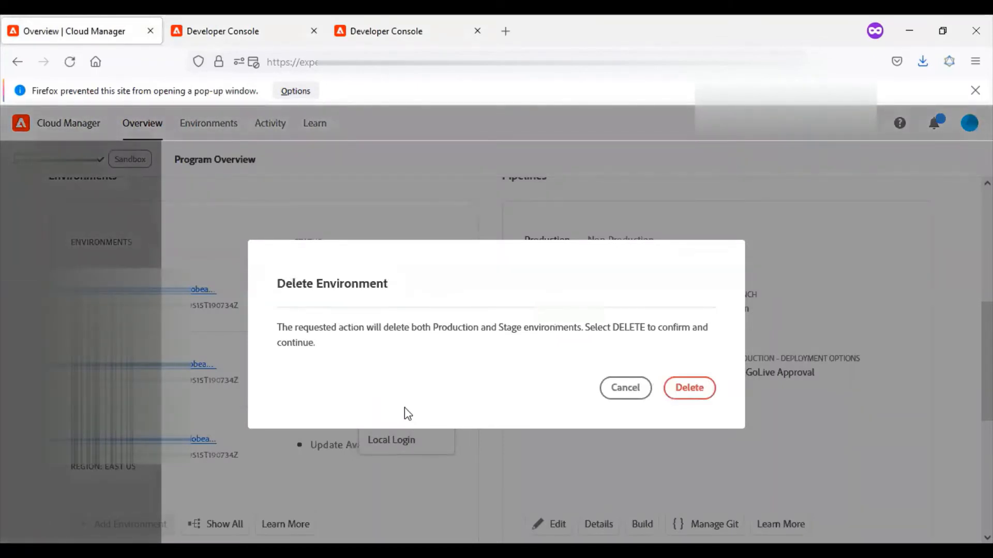
mouse_move(572, 374)
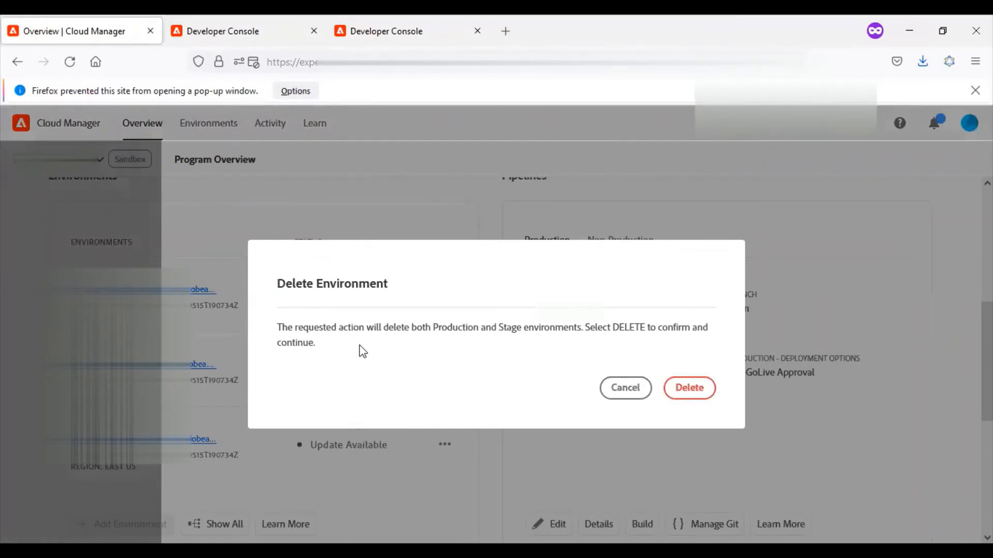
- Cancel the deletion, open the environment's local sign-in page, then return to Cloud Manager
click(624, 387)
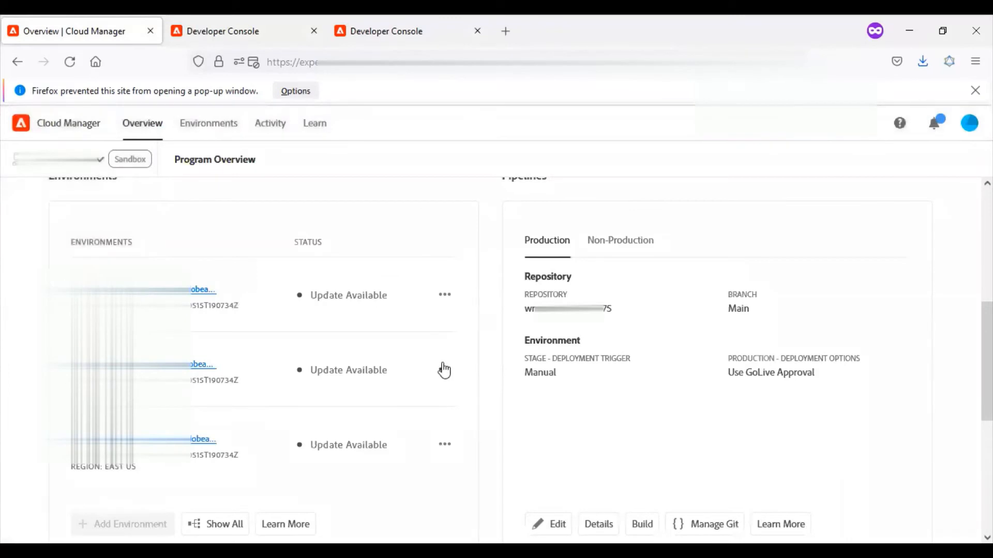
click(445, 295)
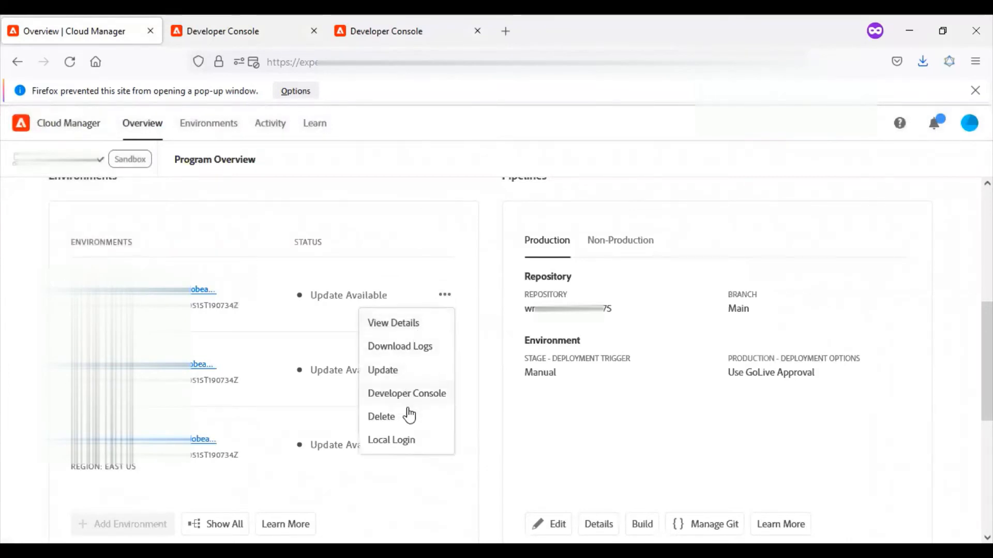
click(391, 439)
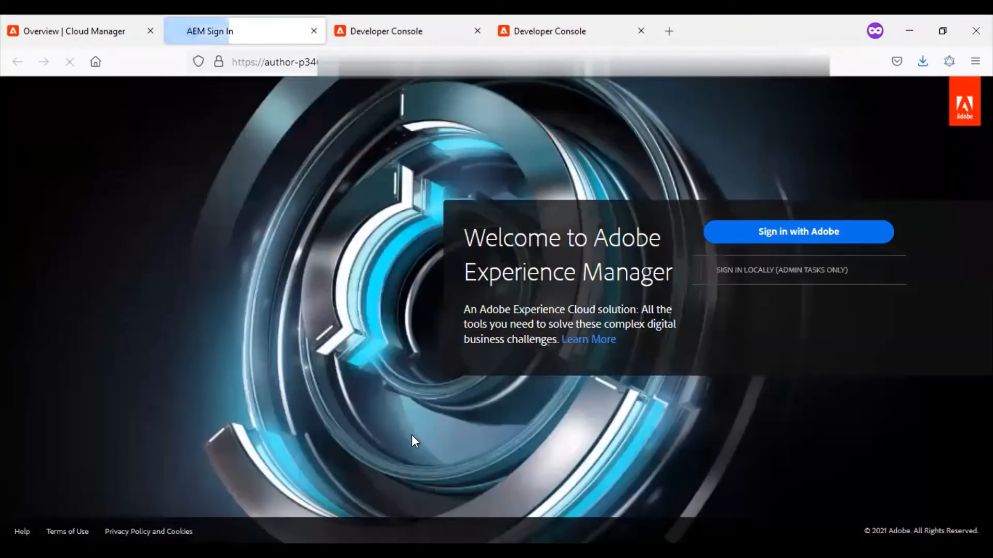
click(781, 270)
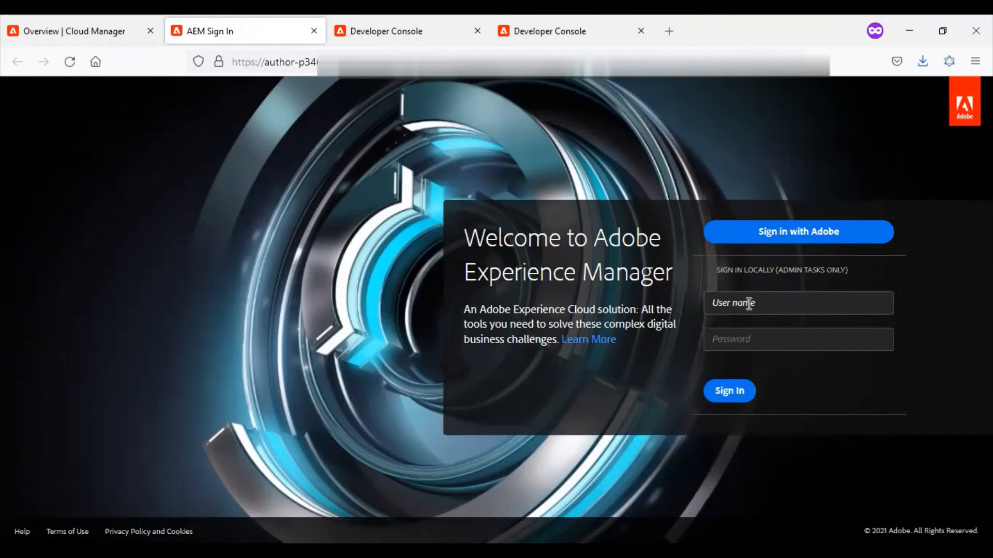
click(798, 302)
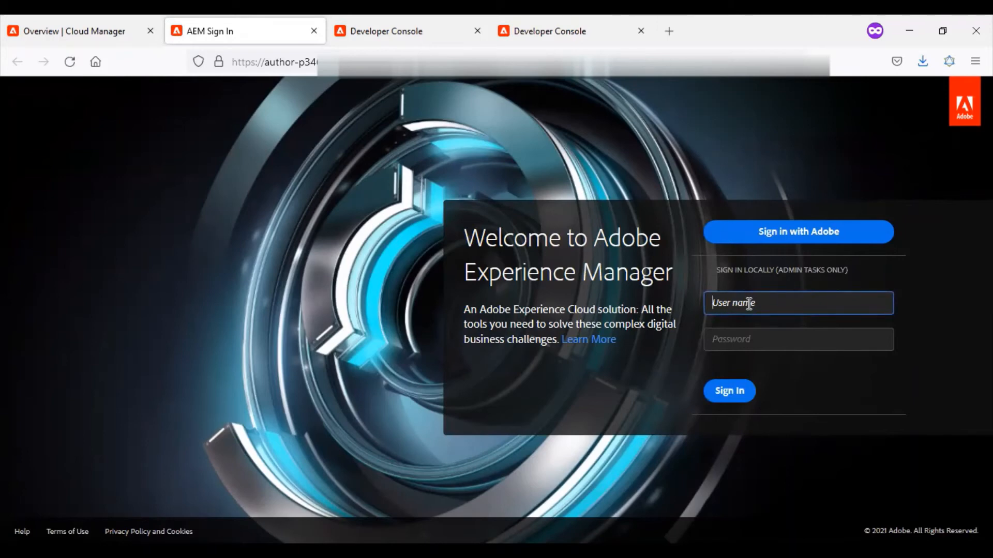
click(70, 31)
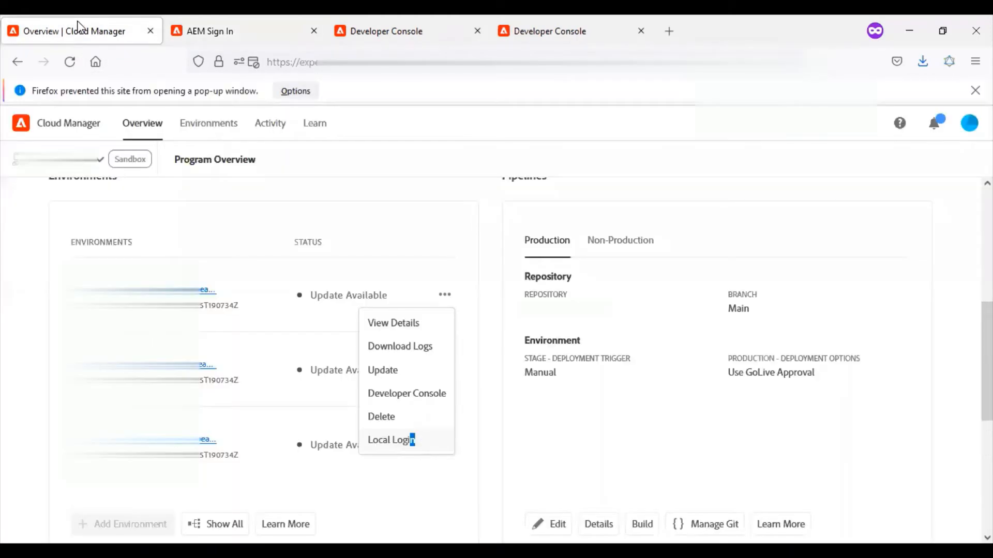
click(486, 440)
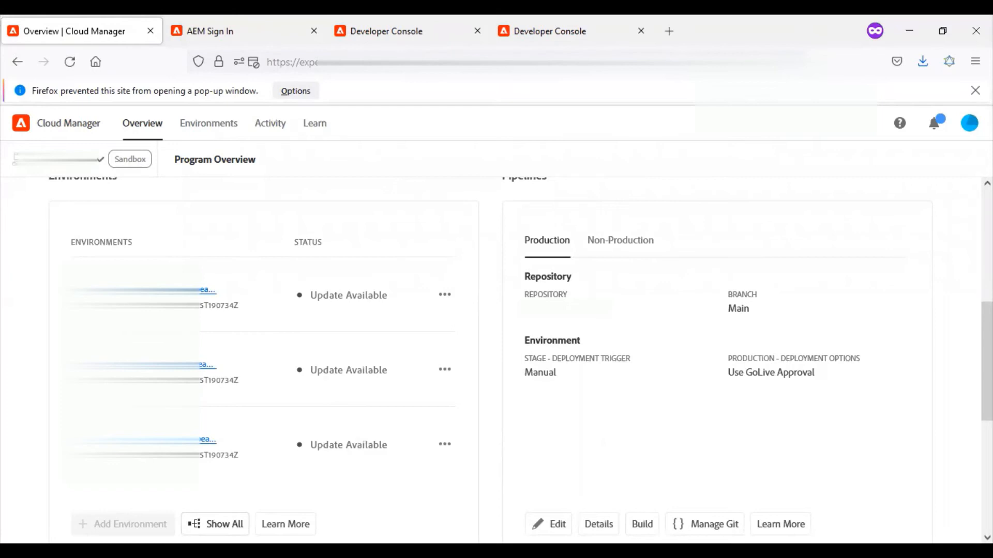
click(208, 123)
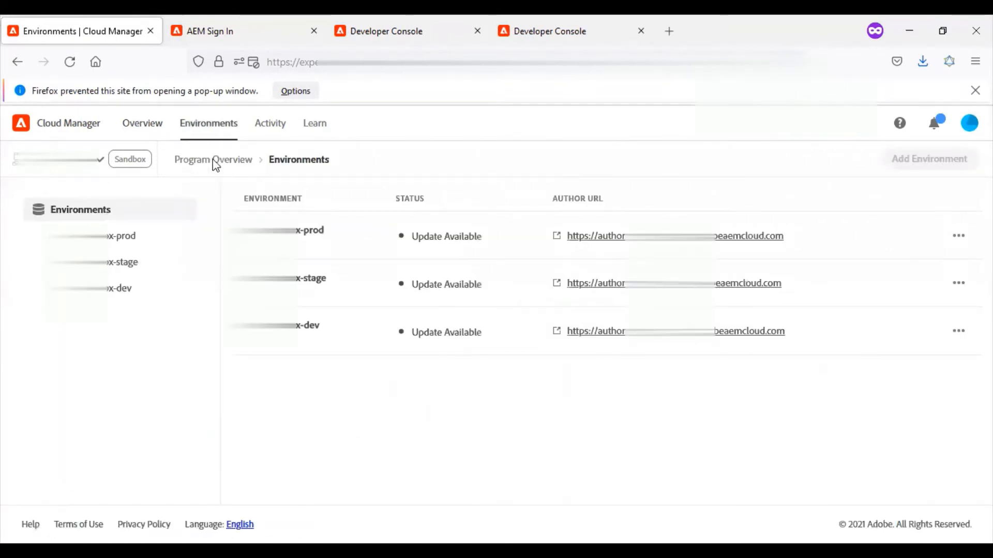
mouse_move(141, 127)
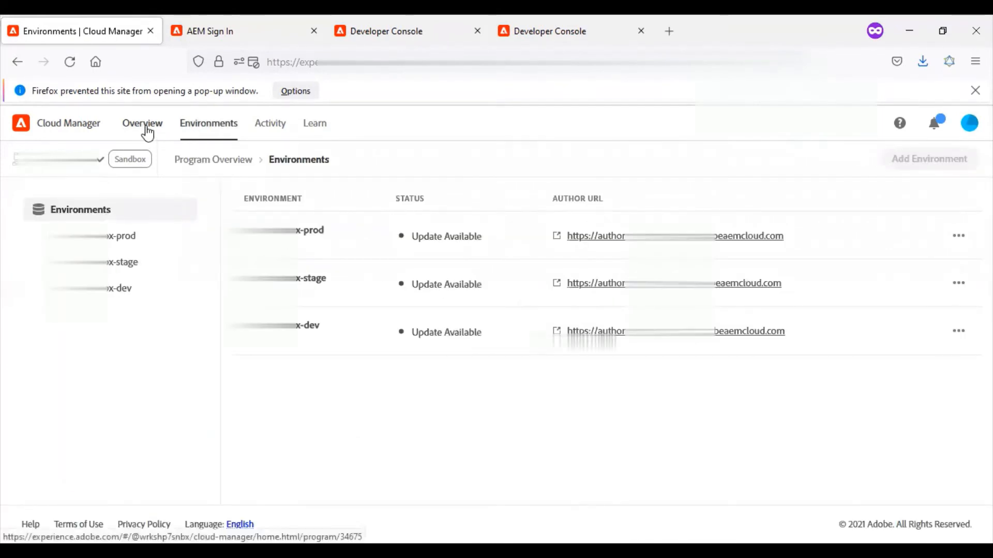
click(141, 123)
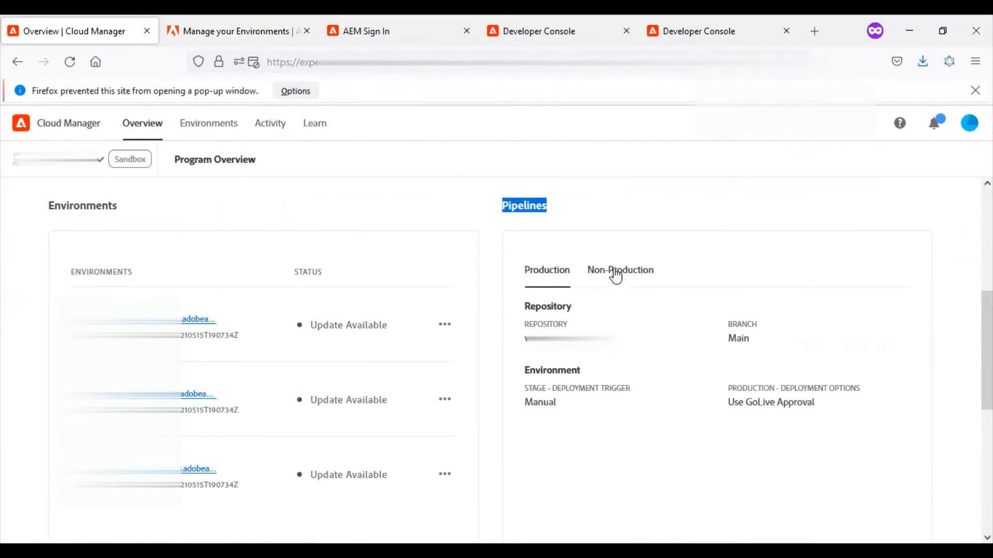
mouse_move(745, 360)
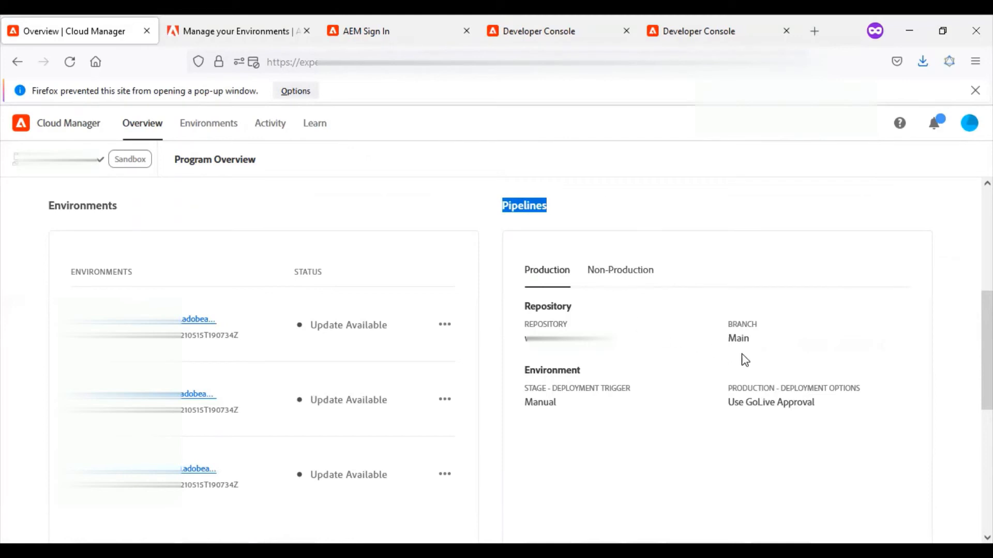
- Show the Non-Production pipelines: Non-Production Pipeline and Deploy to Dev
click(619, 269)
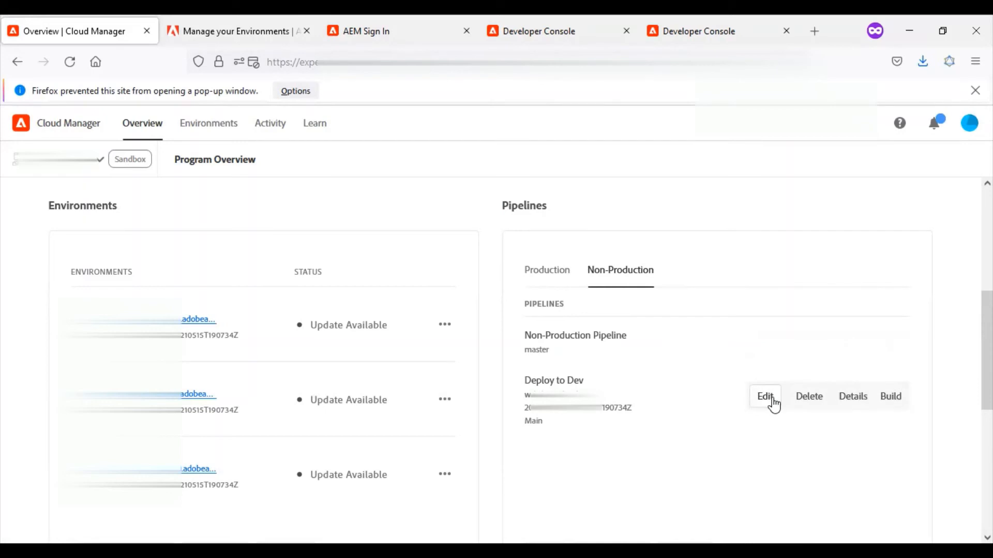
mouse_move(809, 395)
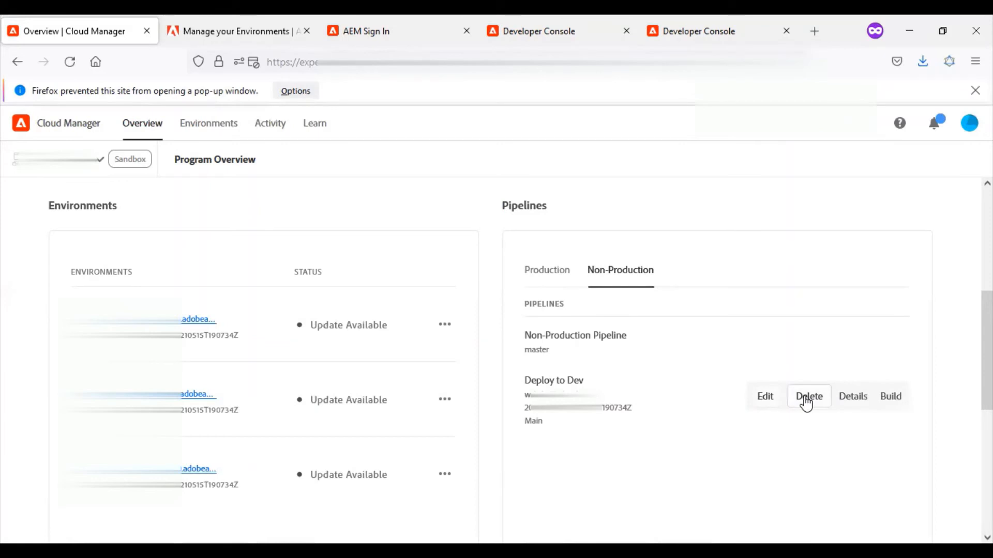
mouse_move(853, 402)
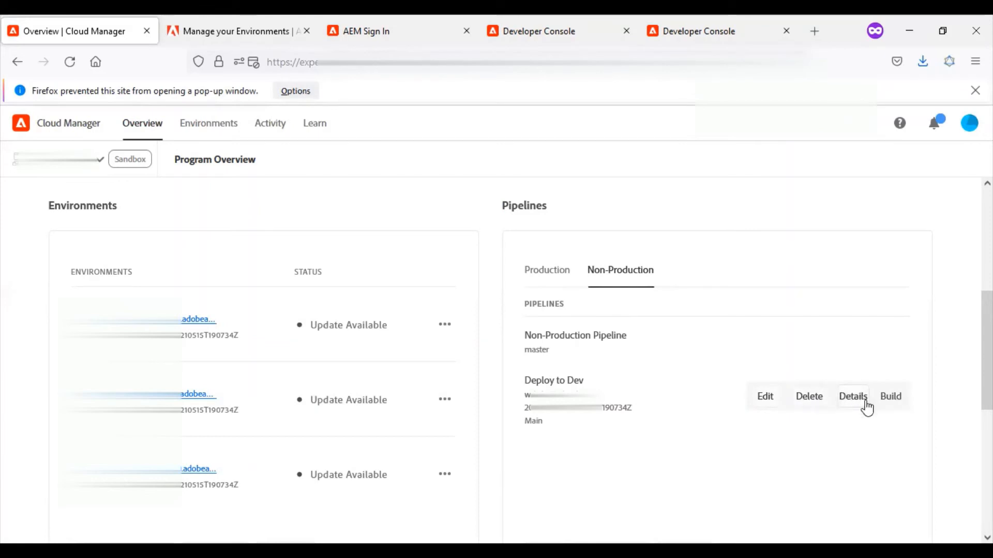
mouse_move(890, 397)
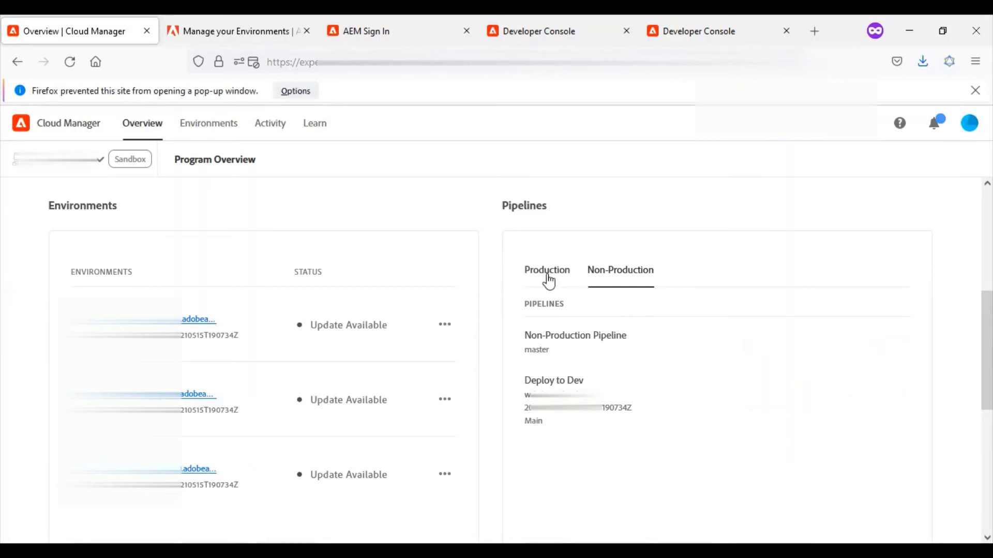
- Open the CI/CD Pipeline guide from Pipelines Learn More, then scroll the overview's Useful Resources
scroll(down, 3)
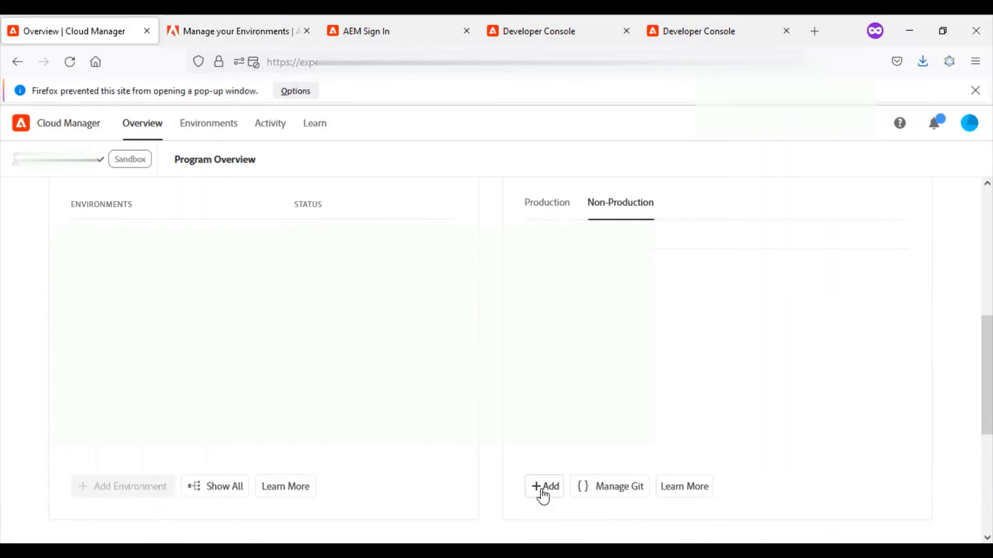
mouse_move(613, 494)
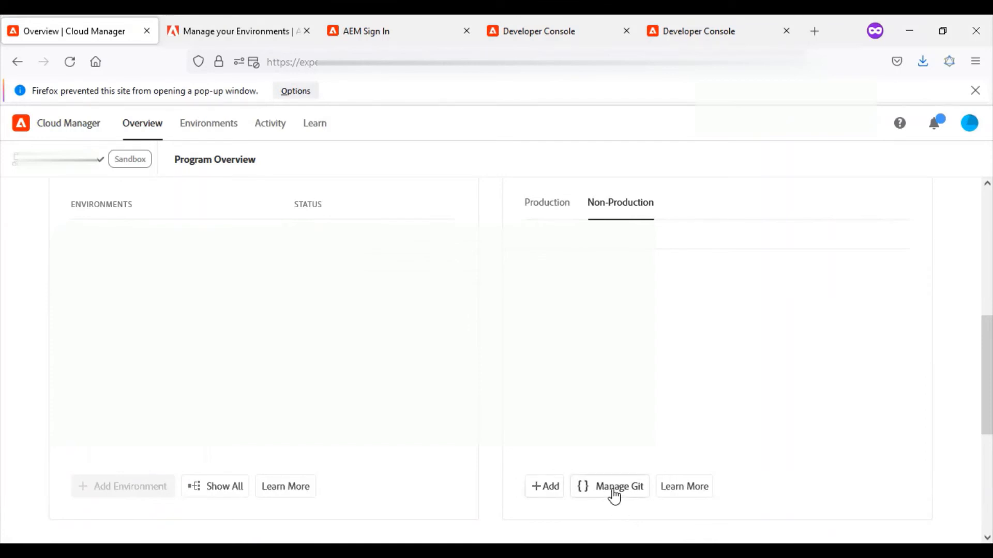
mouse_move(678, 513)
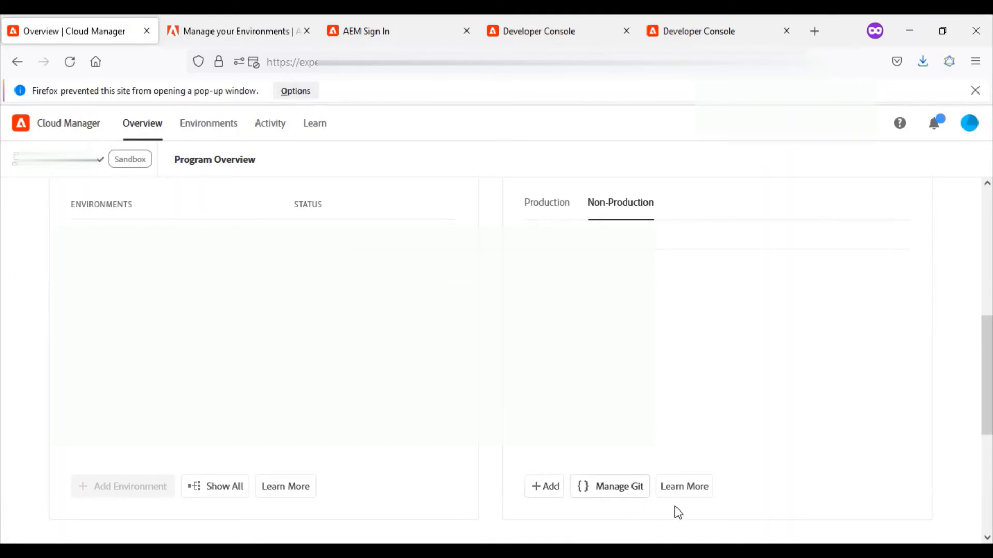
click(684, 486)
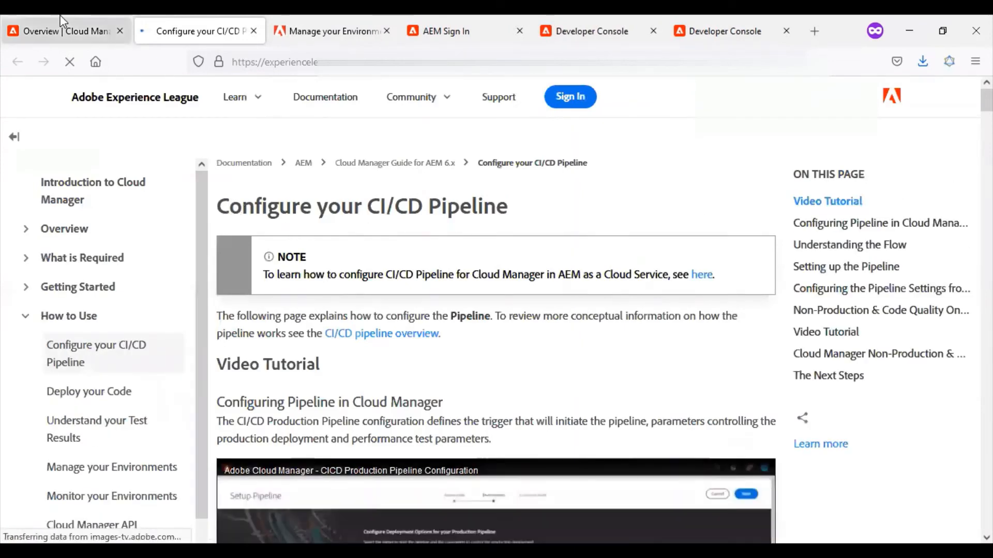
click(63, 30)
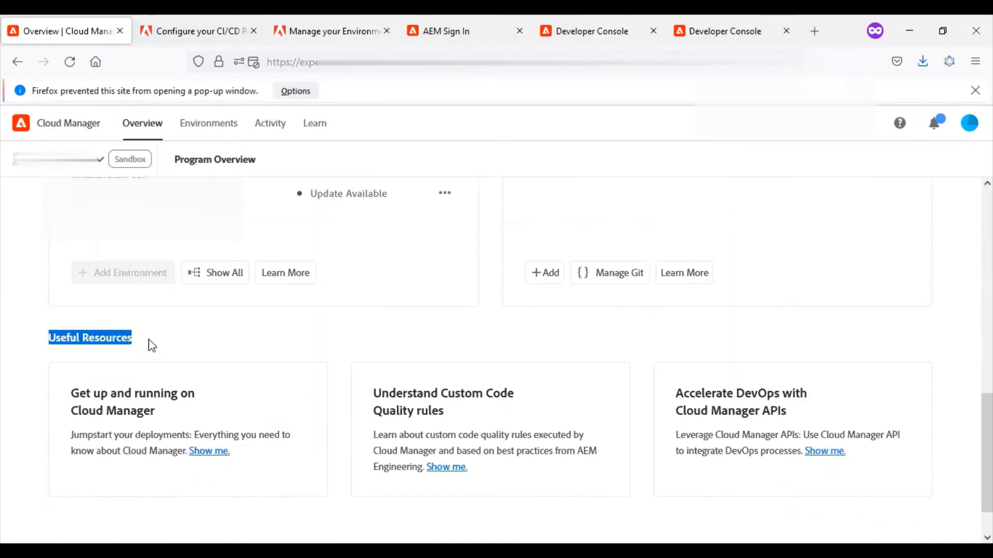
scroll(down, 3)
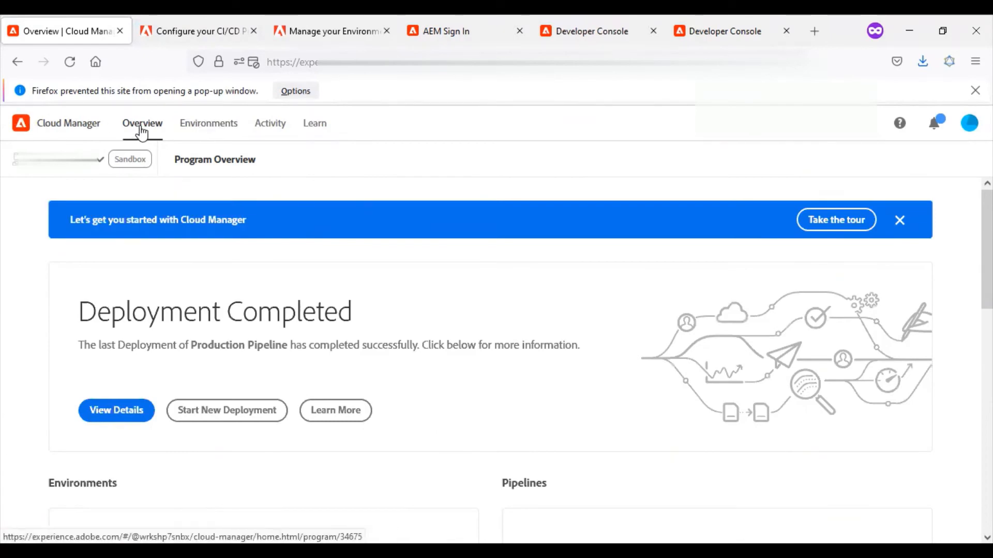
- View Environments, then Activity, highlighting the 0:44 and 16:22 run durations
click(208, 123)
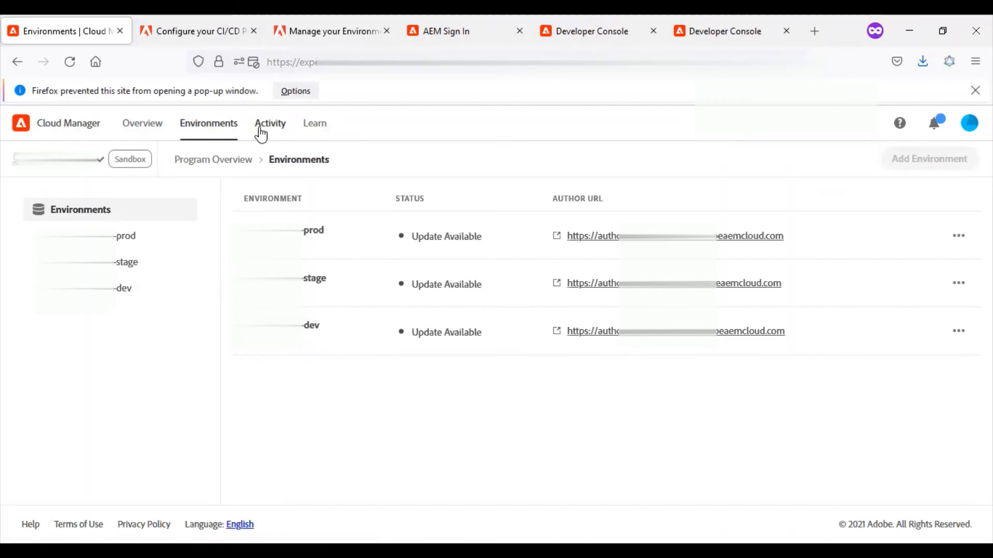
click(270, 123)
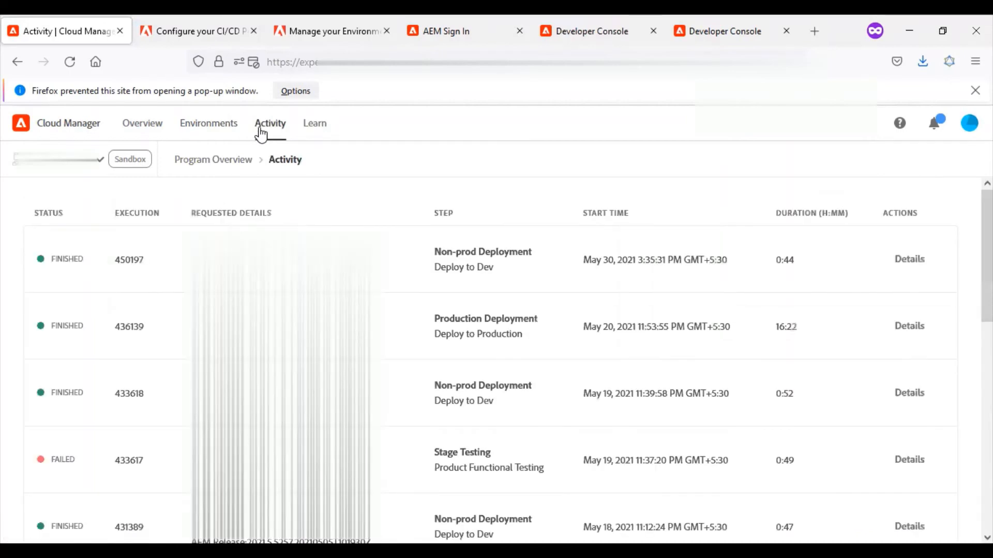
mouse_move(613, 322)
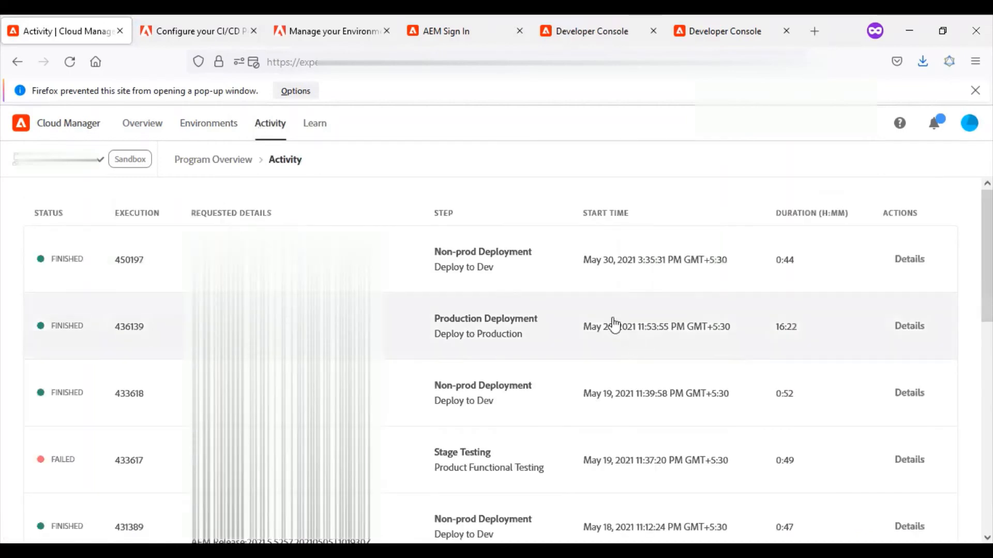
double_click(463, 267)
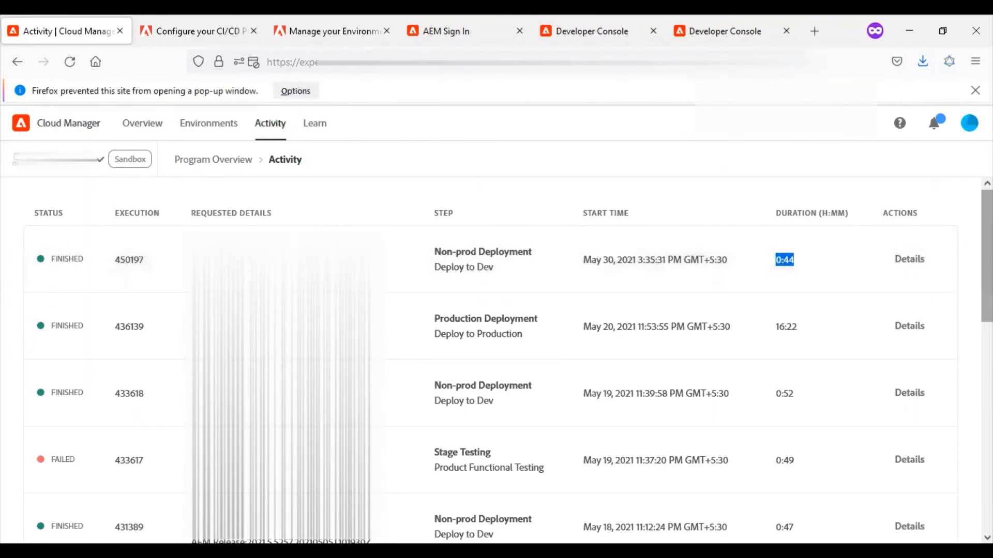
mouse_move(546, 352)
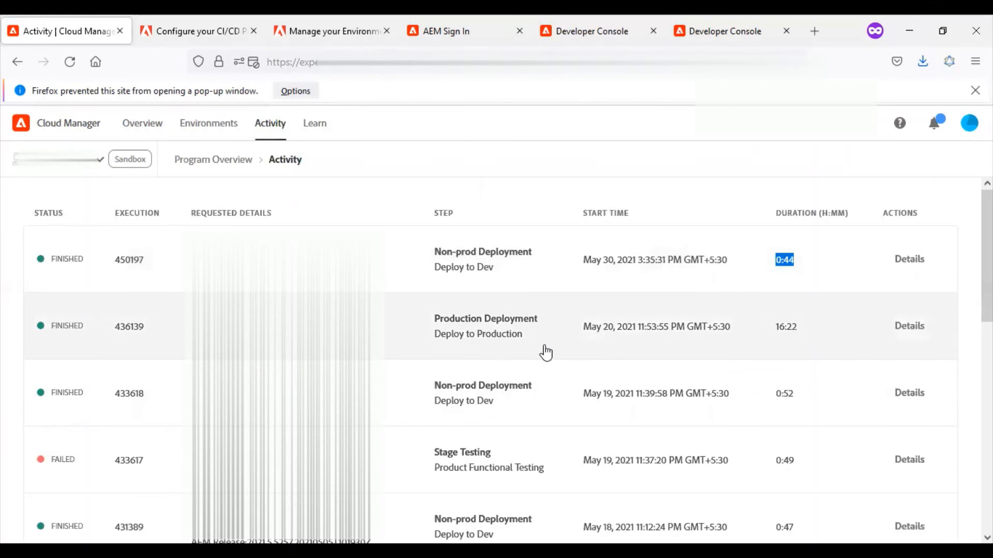
double_click(485, 318)
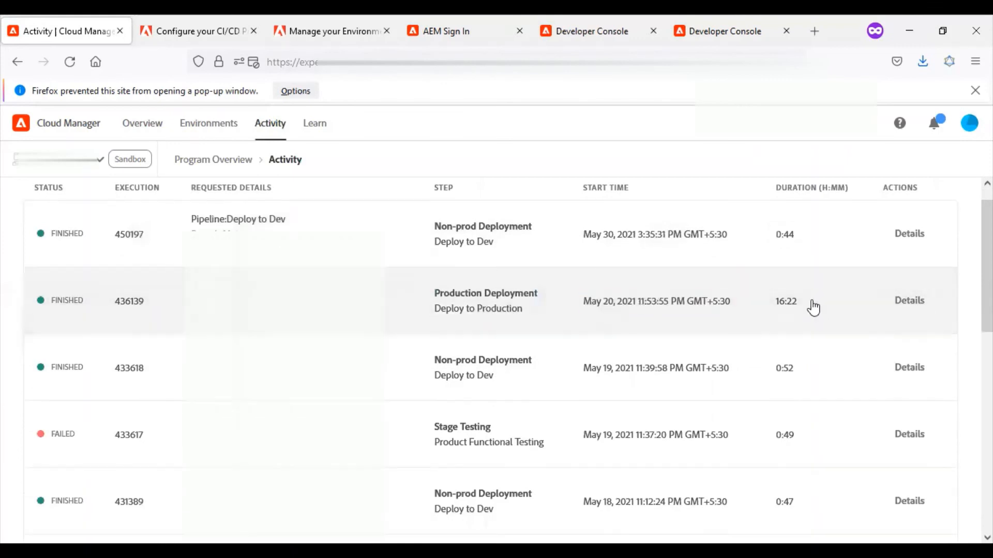
double_click(785, 301)
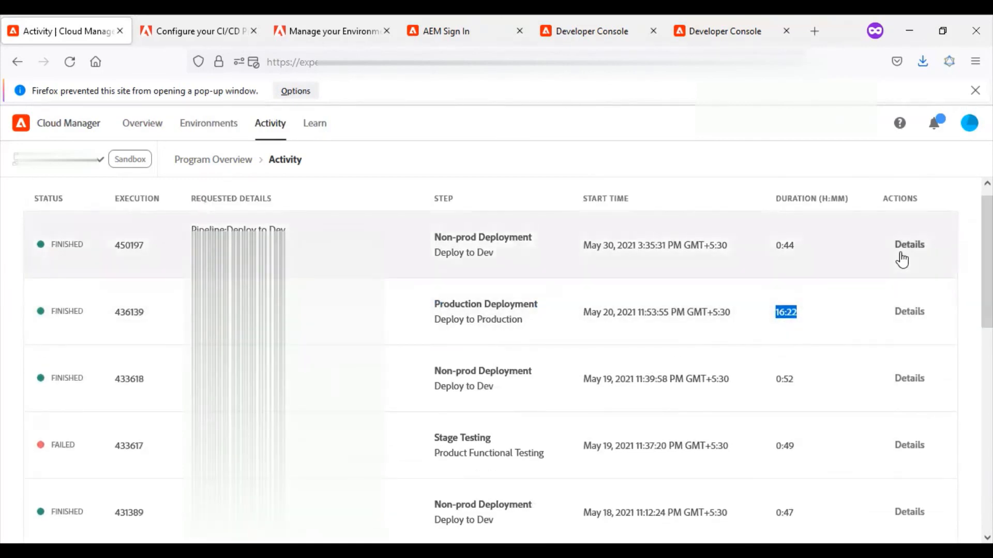
- Open the latest Deploy to Dev execution details, dismiss the finished notice, and review its steps
click(909, 244)
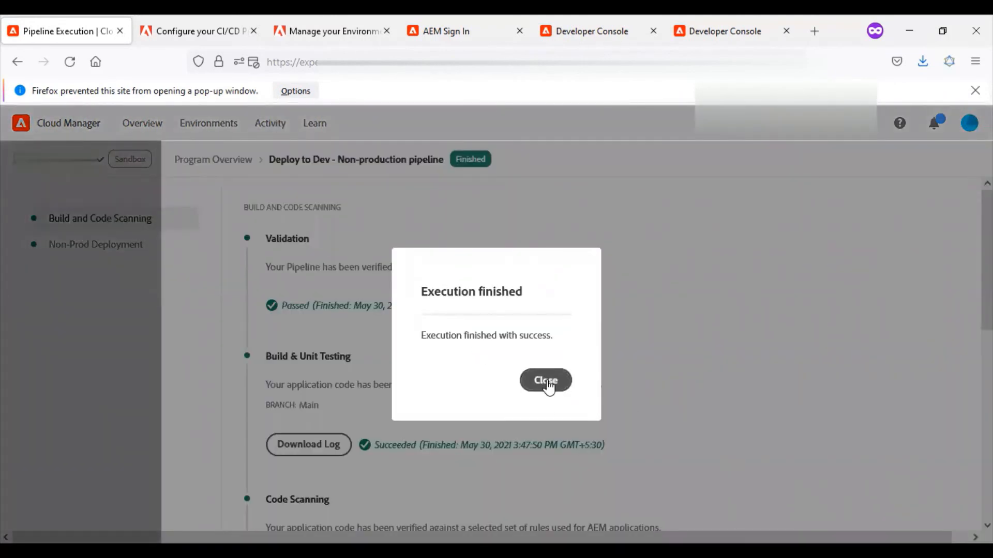
click(545, 380)
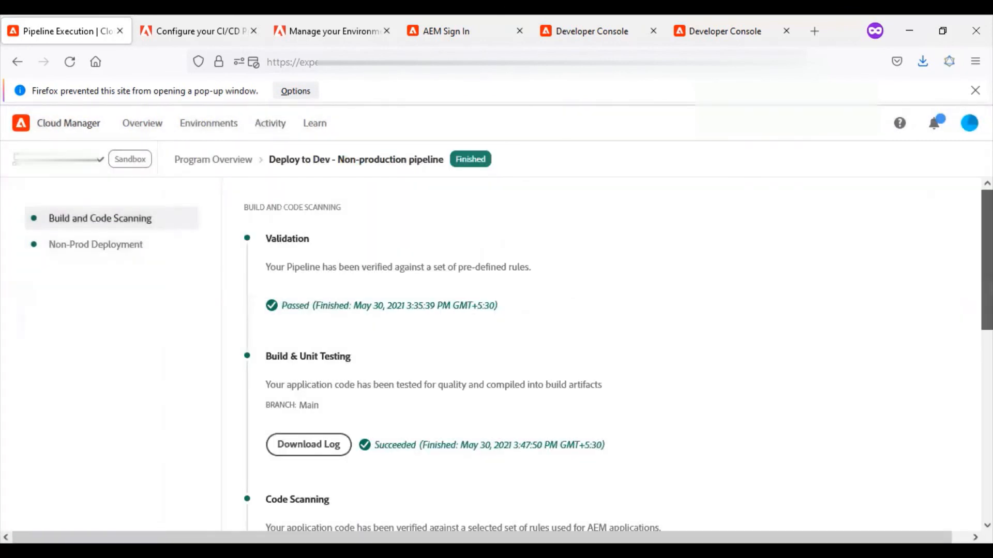
scroll(down, 3)
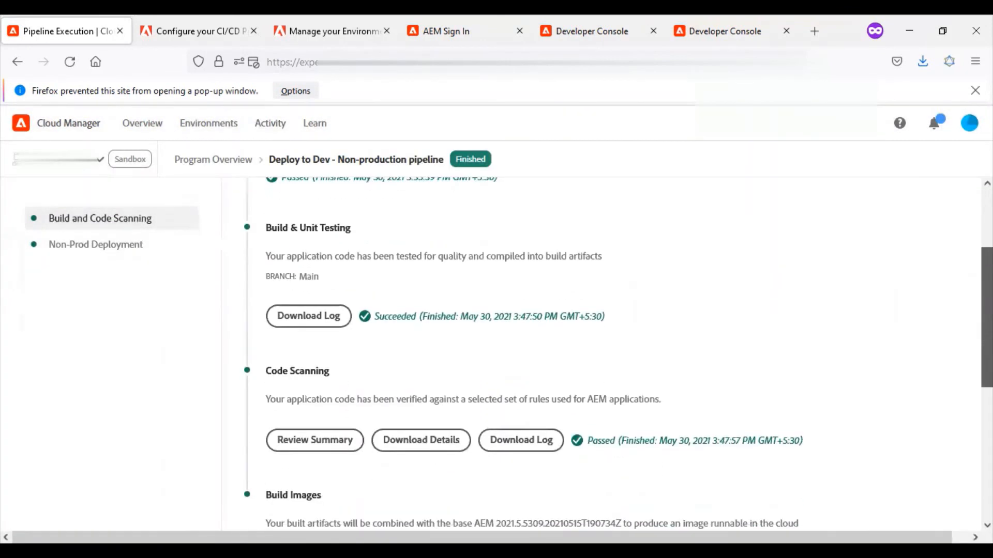
scroll(down, 3)
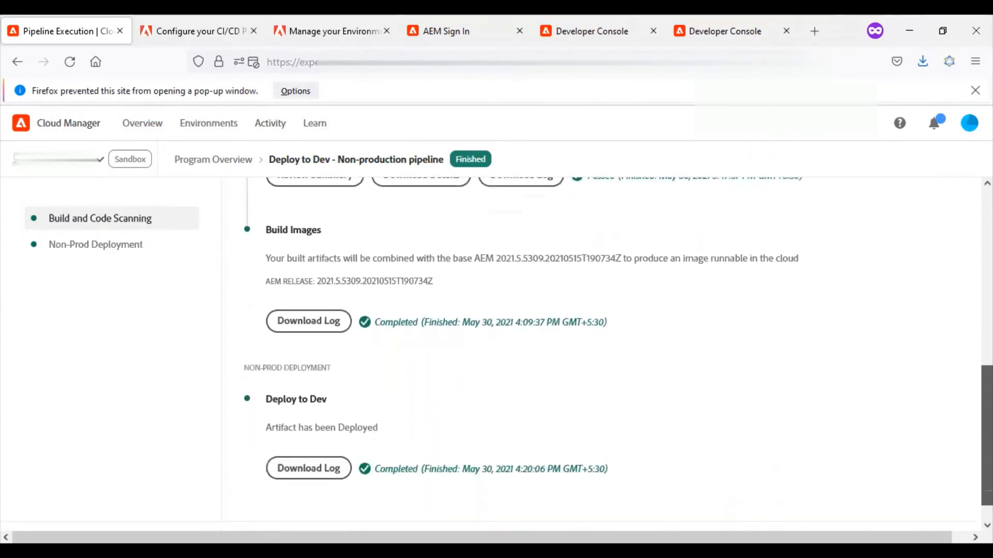
scroll(down, 3)
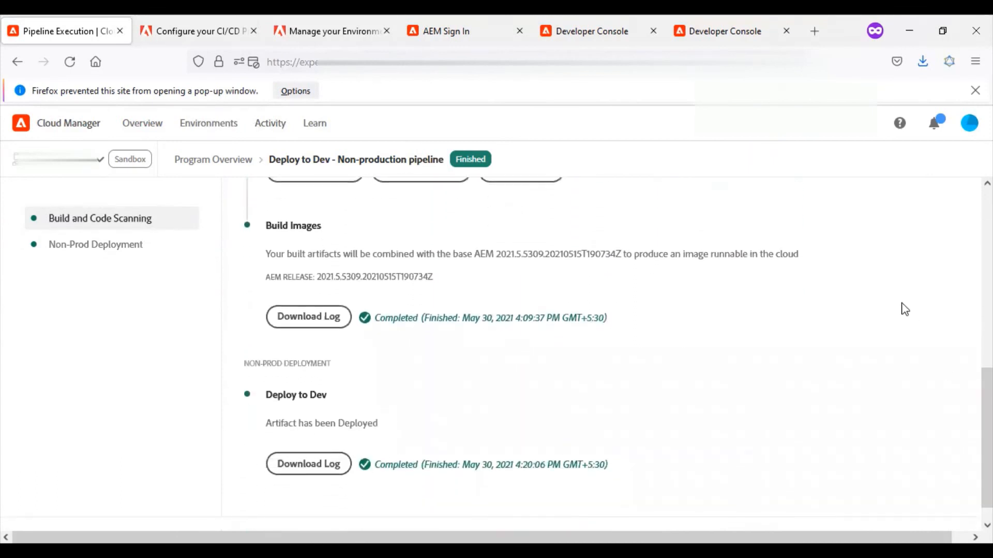
mouse_move(326, 186)
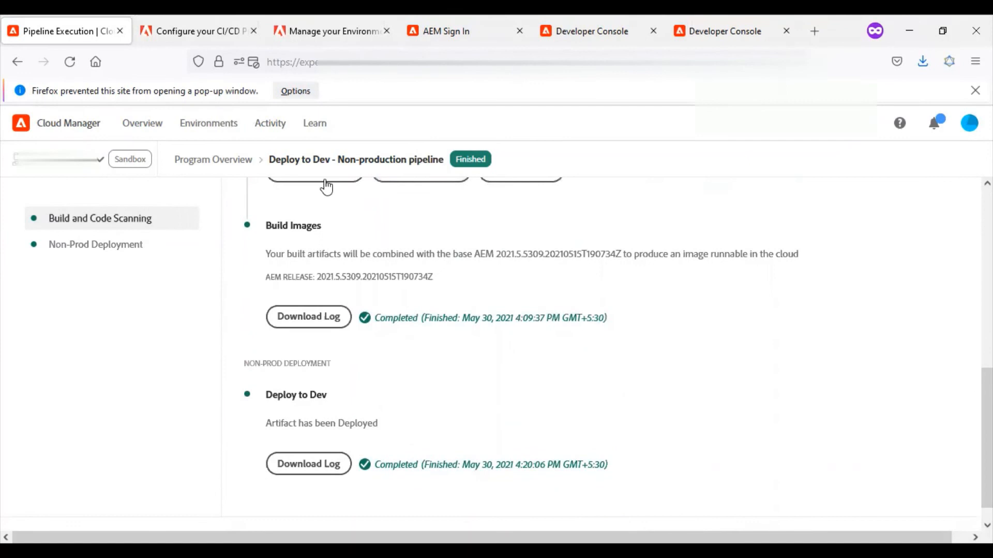
- Go to the Learn page and browse Learning Paths and Useful Resources like Cloud Manager APIs
click(314, 123)
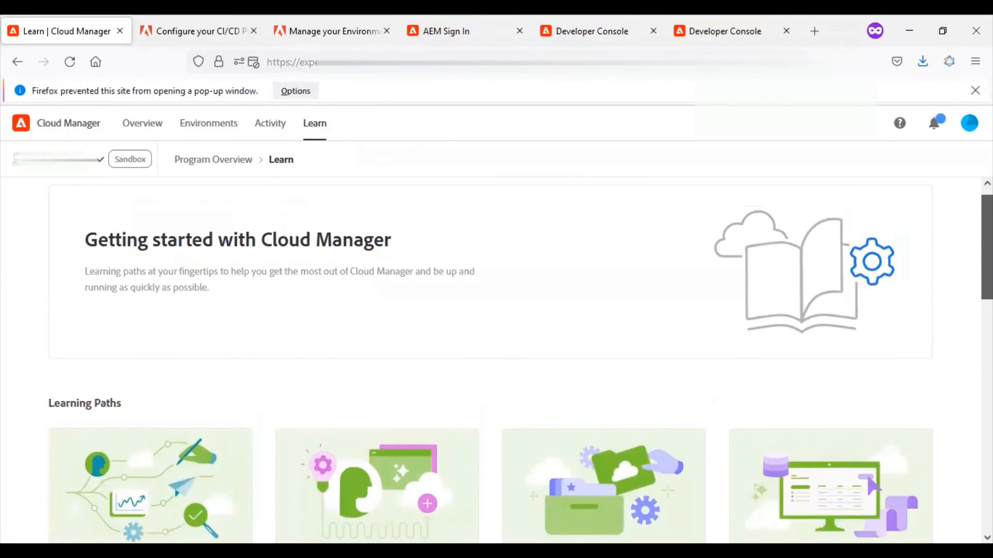
scroll(down, 3)
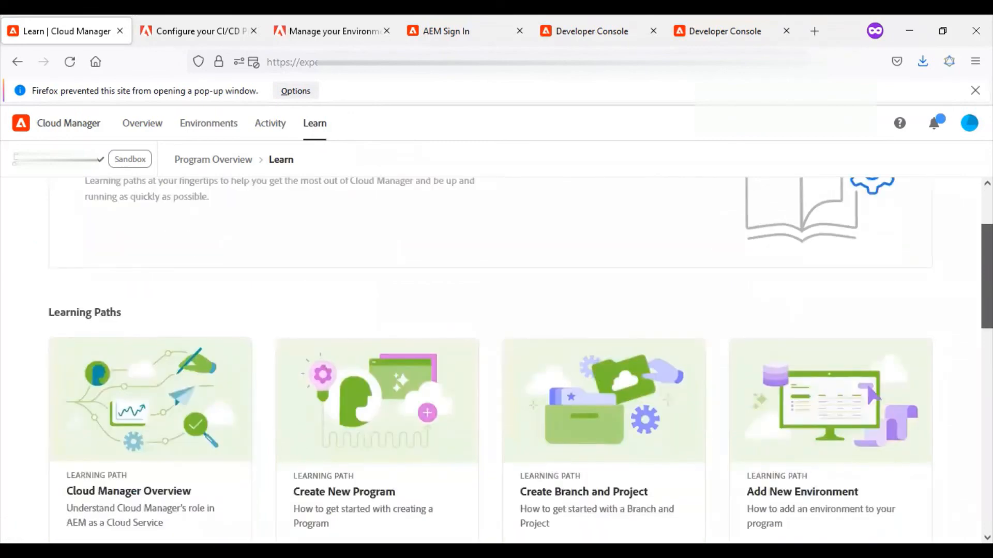
scroll(down, 3)
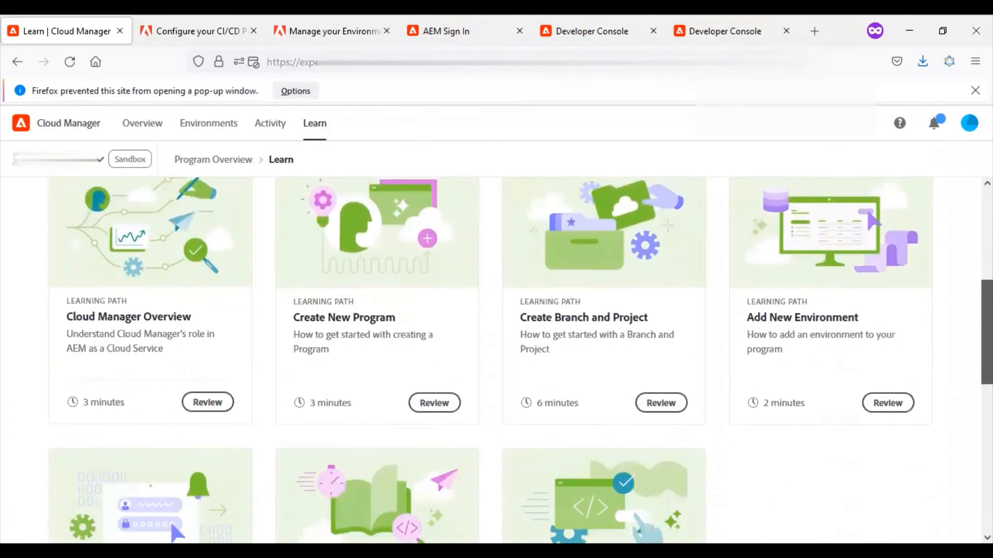
scroll(down, 3)
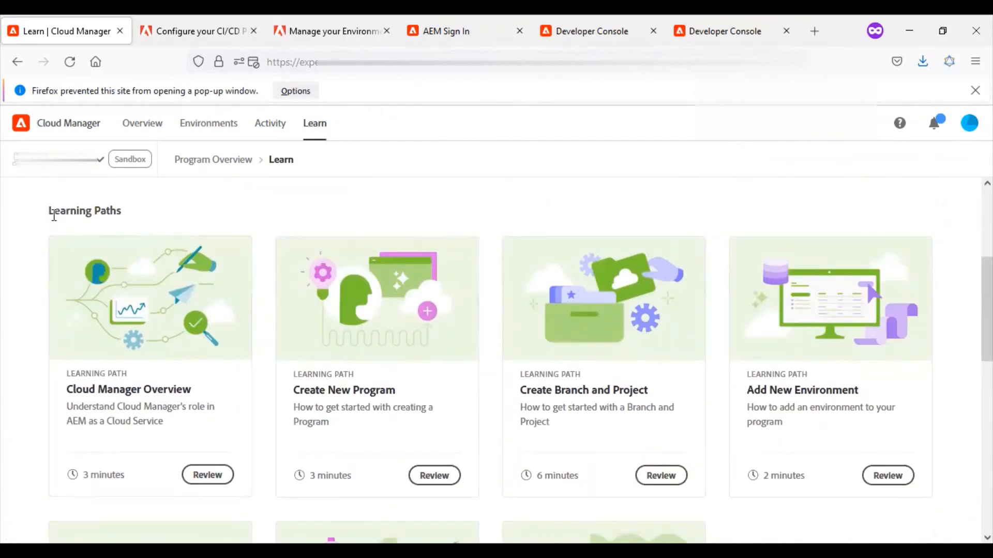
scroll(down, 3)
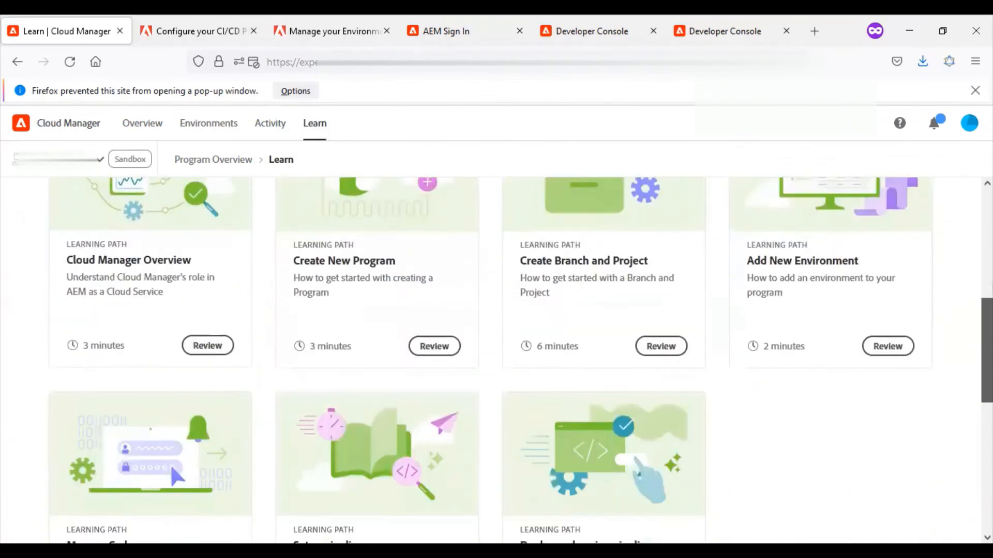
scroll(down, 3)
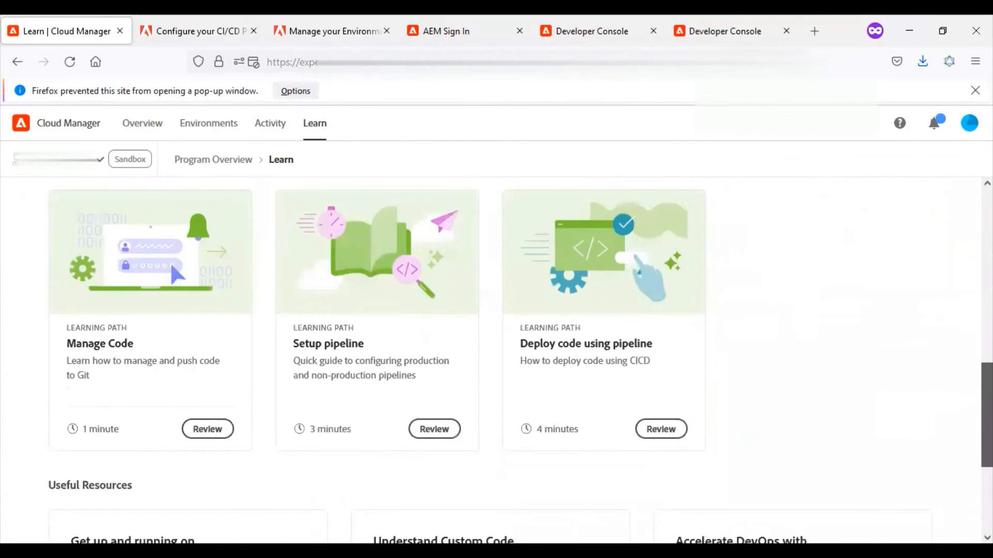
scroll(down, 3)
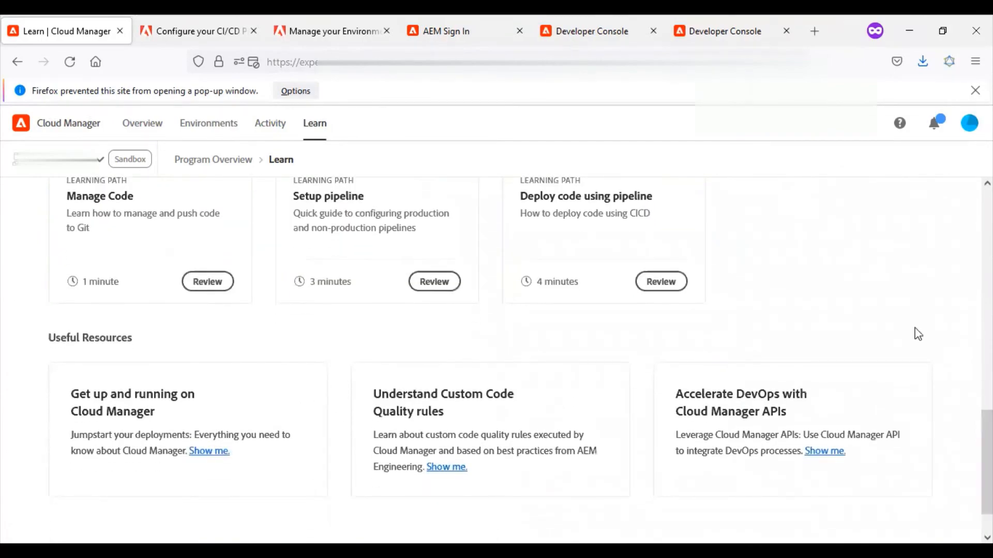